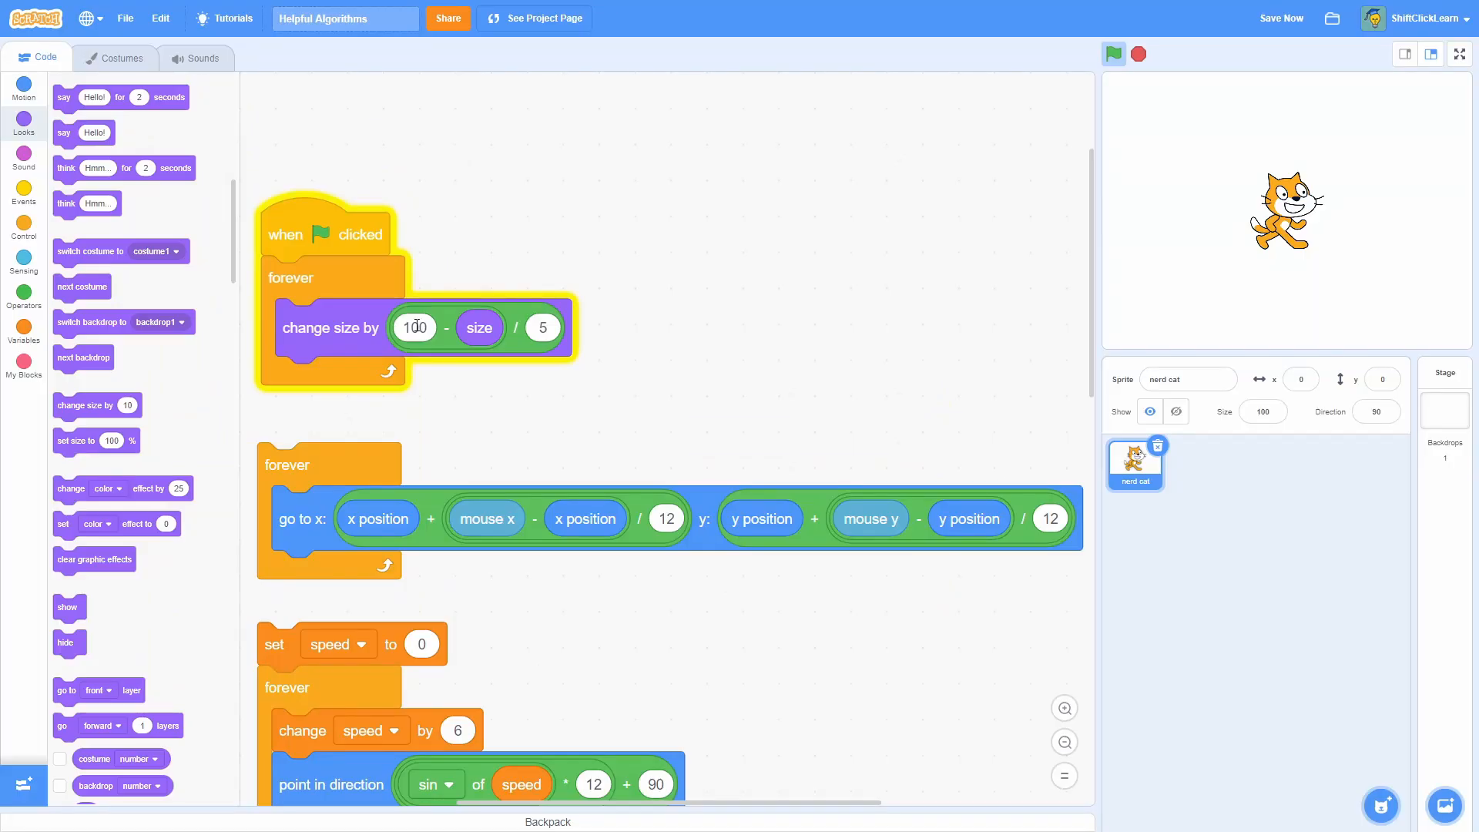
Step: Try 50 as the easing target, then restore 100 and set the divisor to 2
click(415, 327)
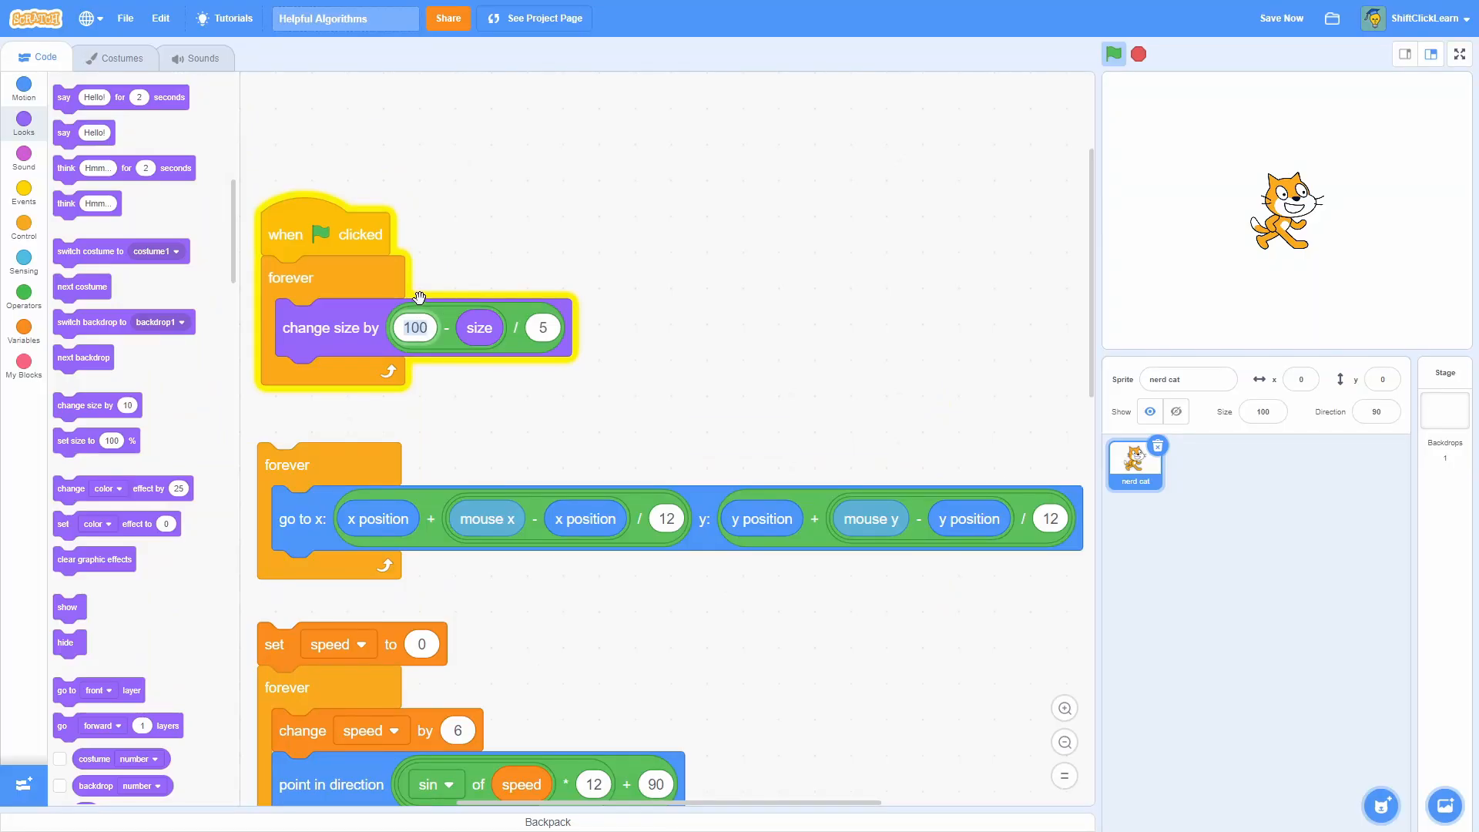
mouse_move(535, 273)
text(50)
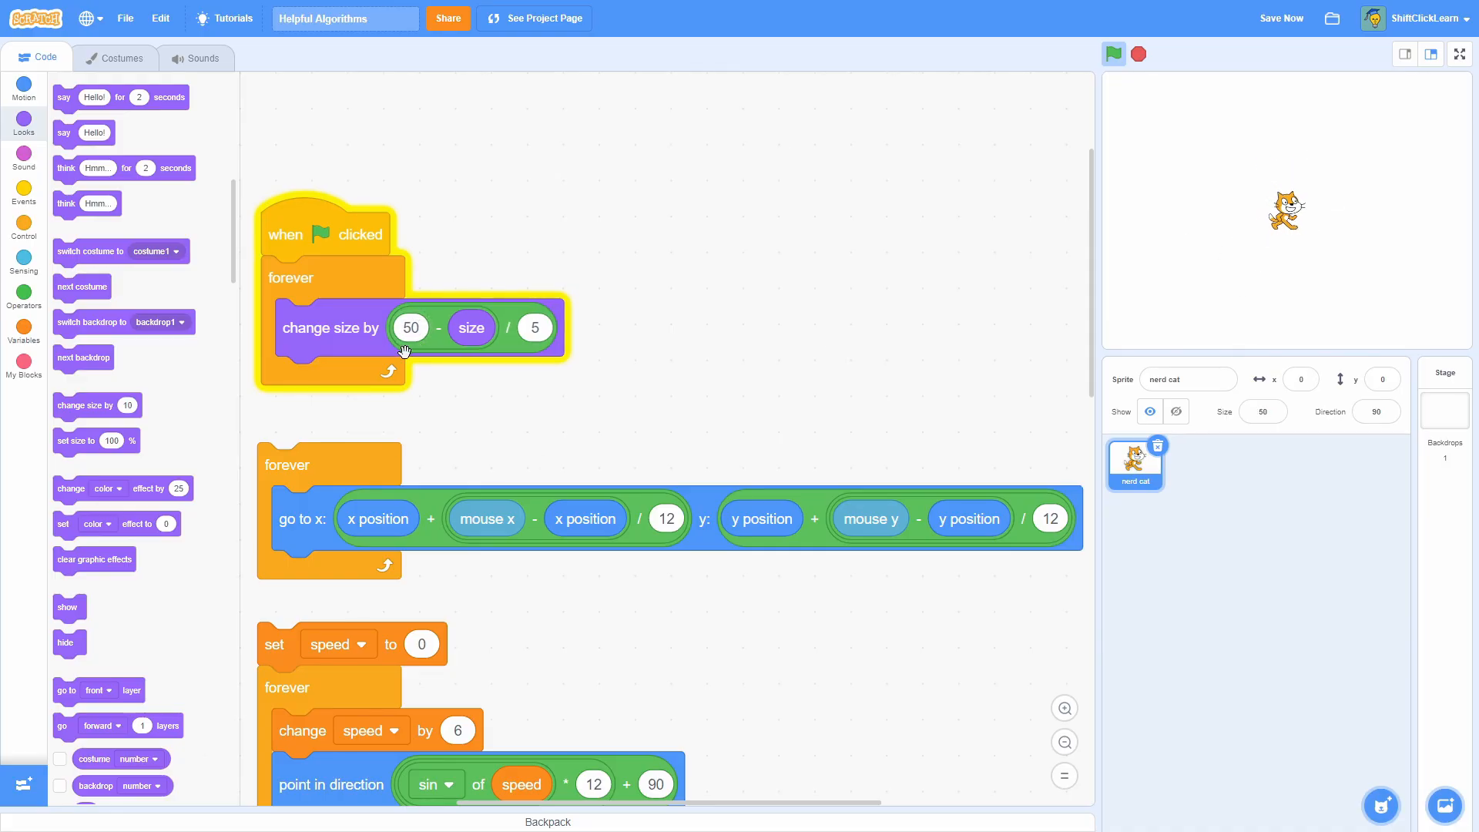
click(1113, 54)
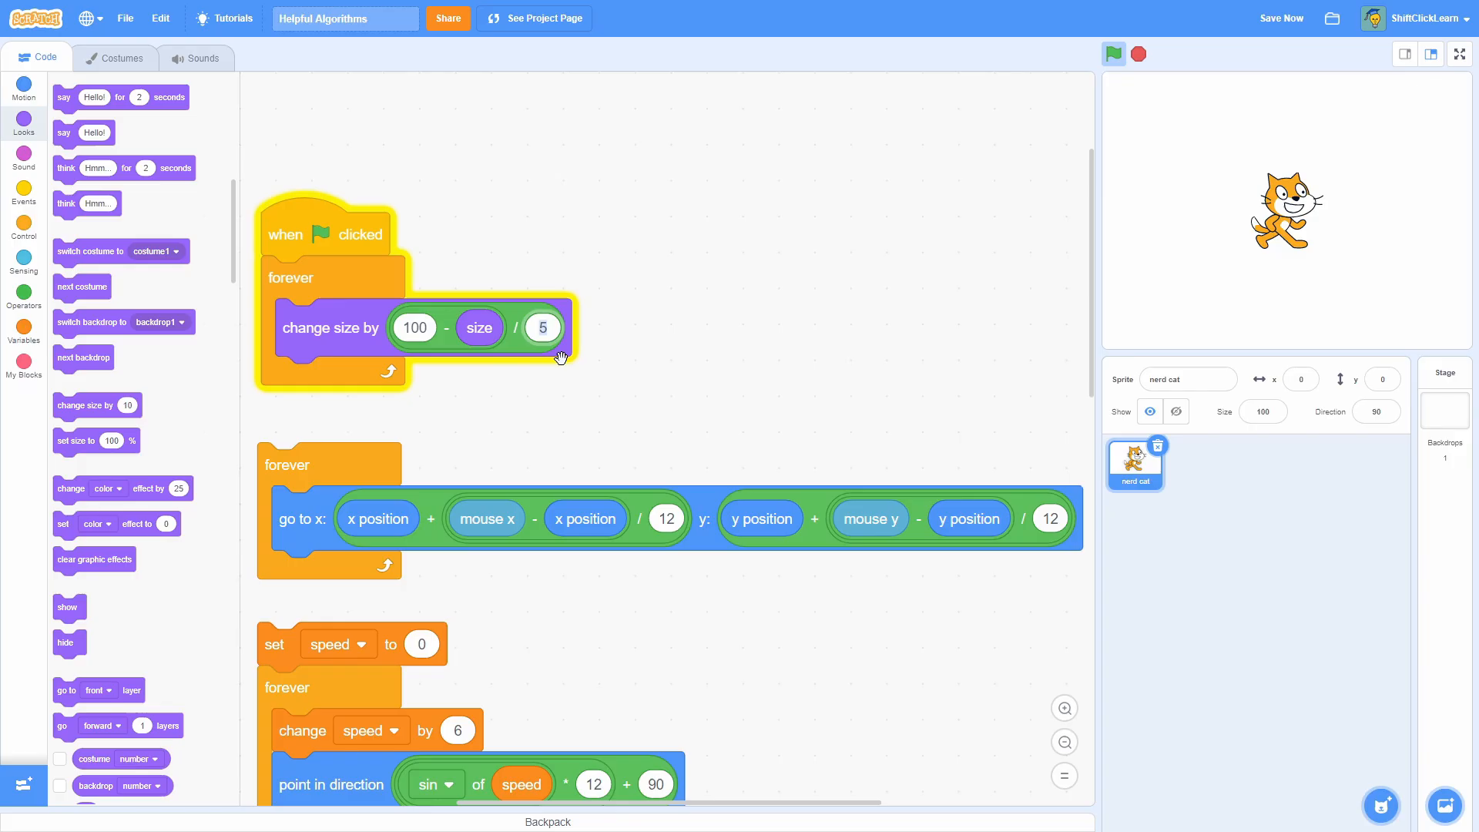
mouse_move(558, 308)
text(2)
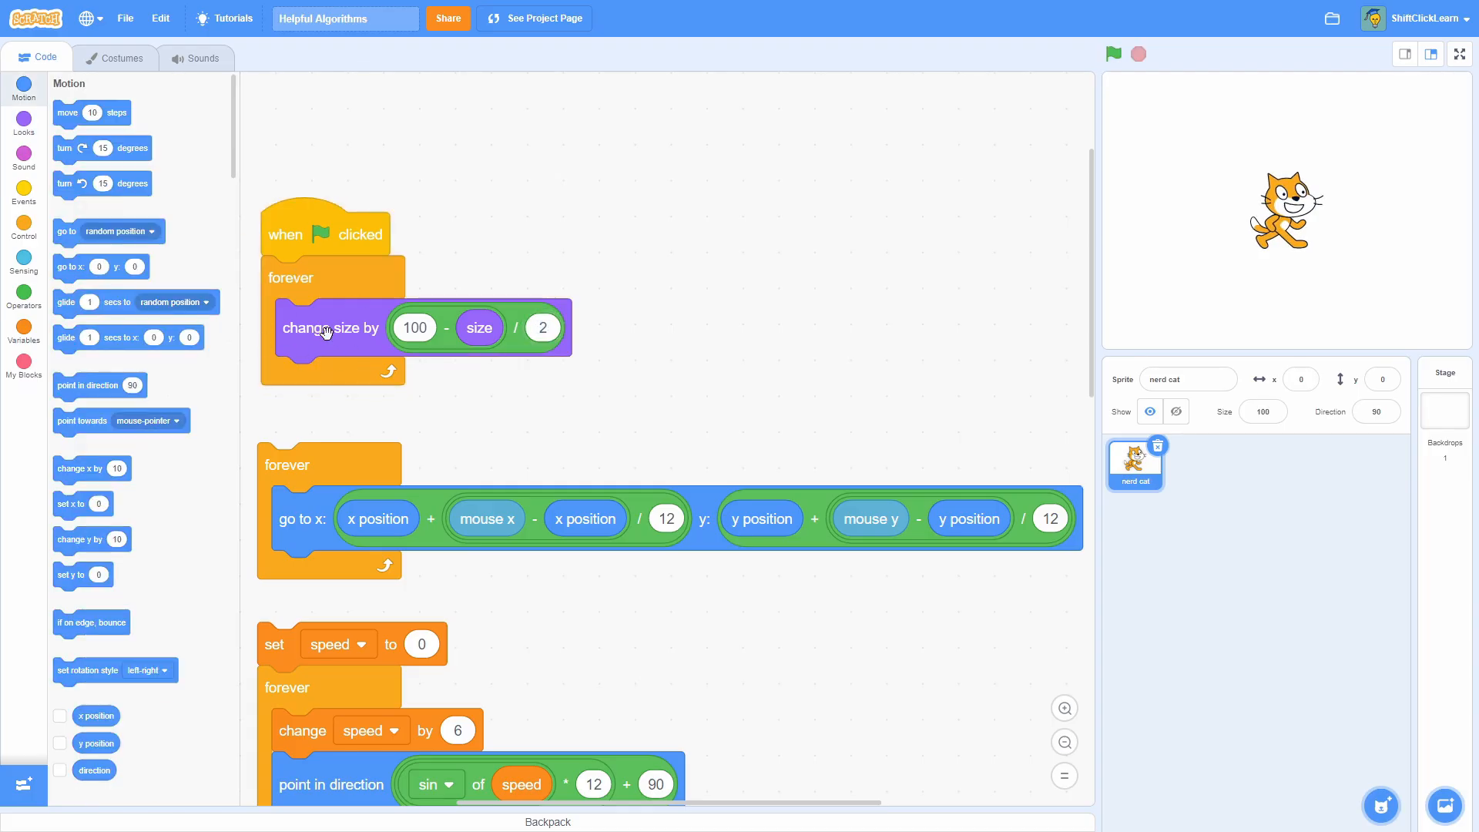
mouse_move(120, 156)
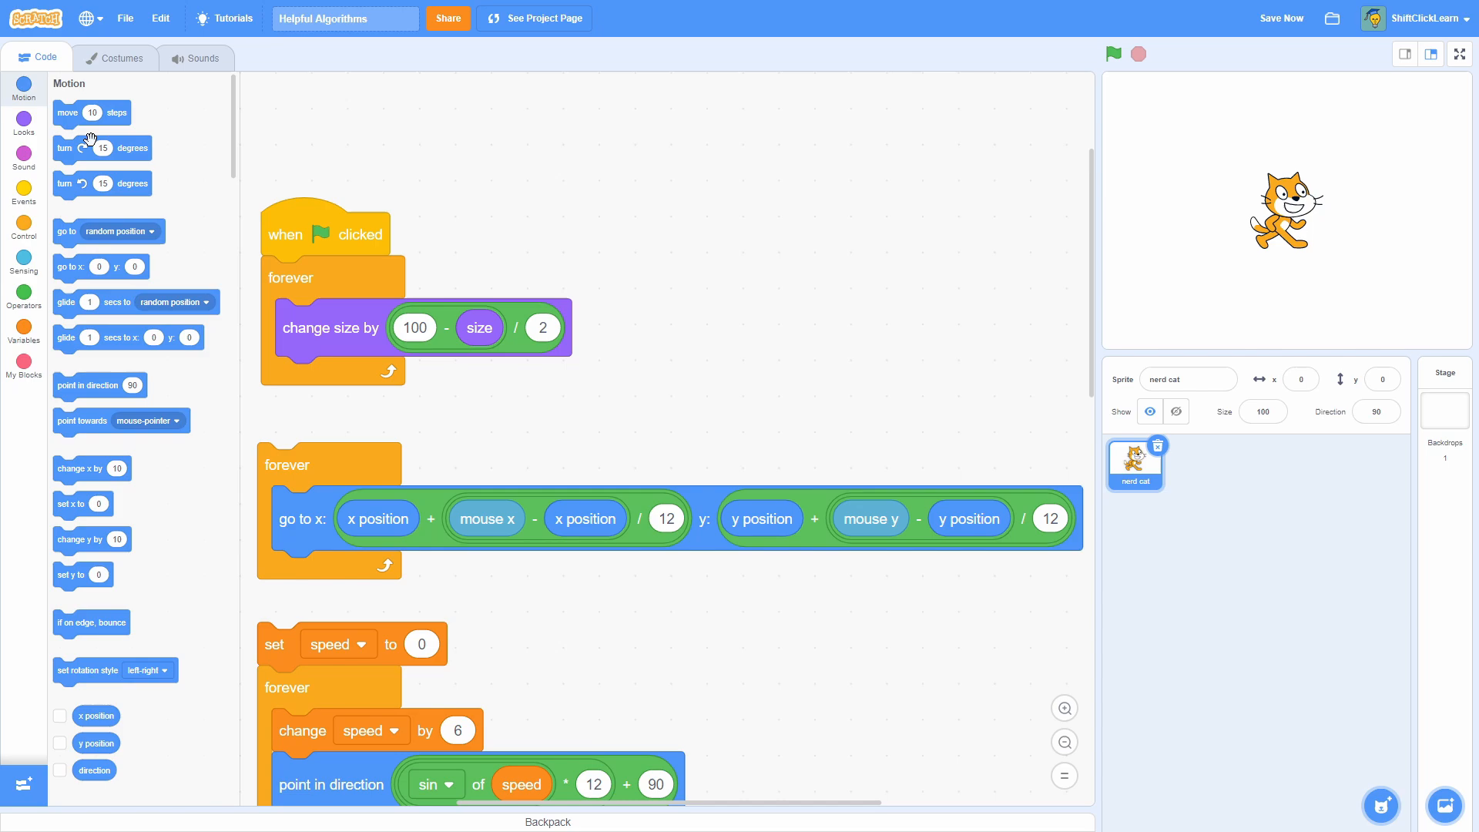
Step: Pull out a turn block, then remove the green-flag hat from the size loop
drag(102, 148, 205, 228)
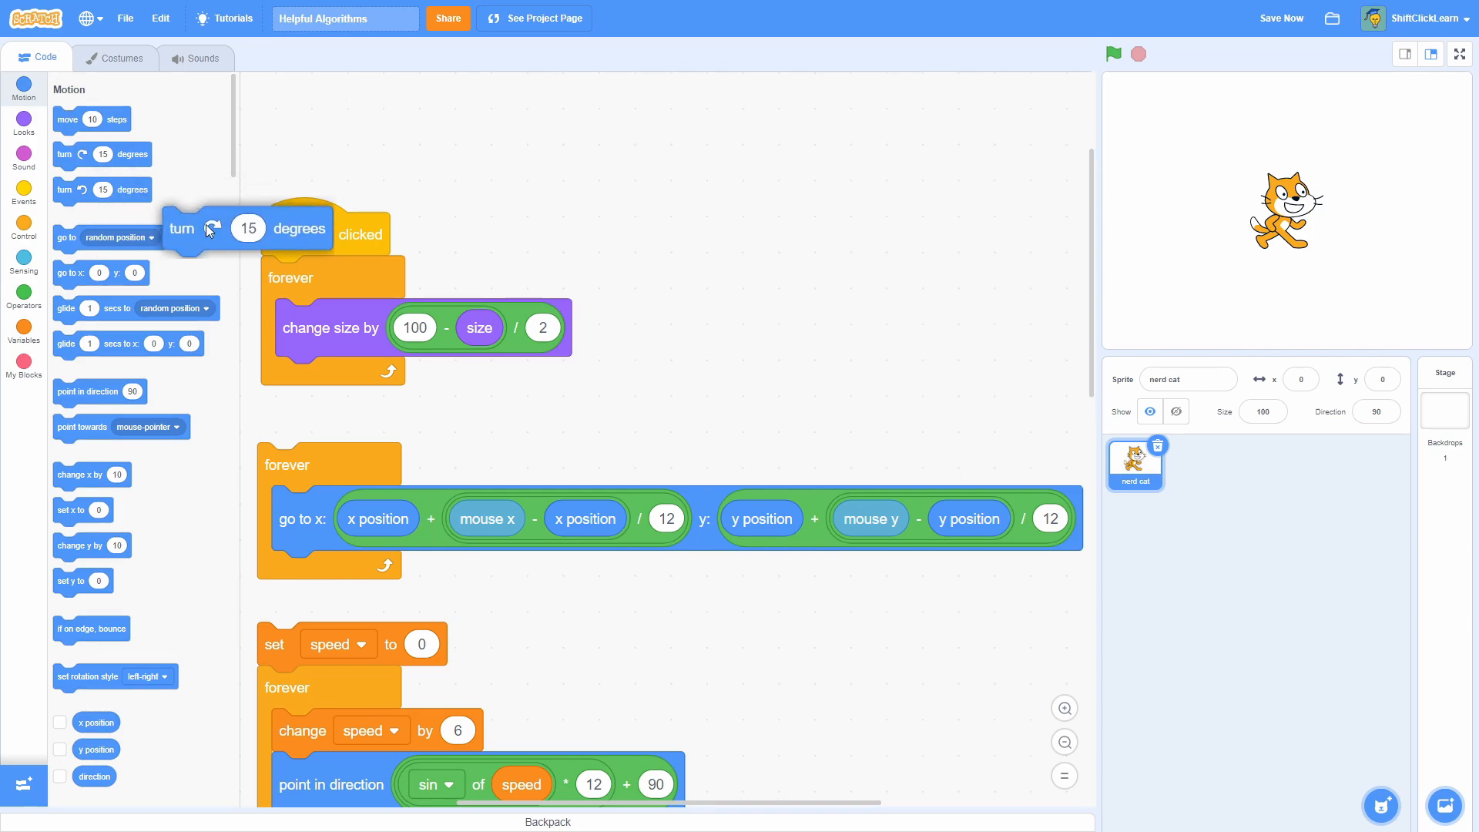
drag(205, 228, 295, 313)
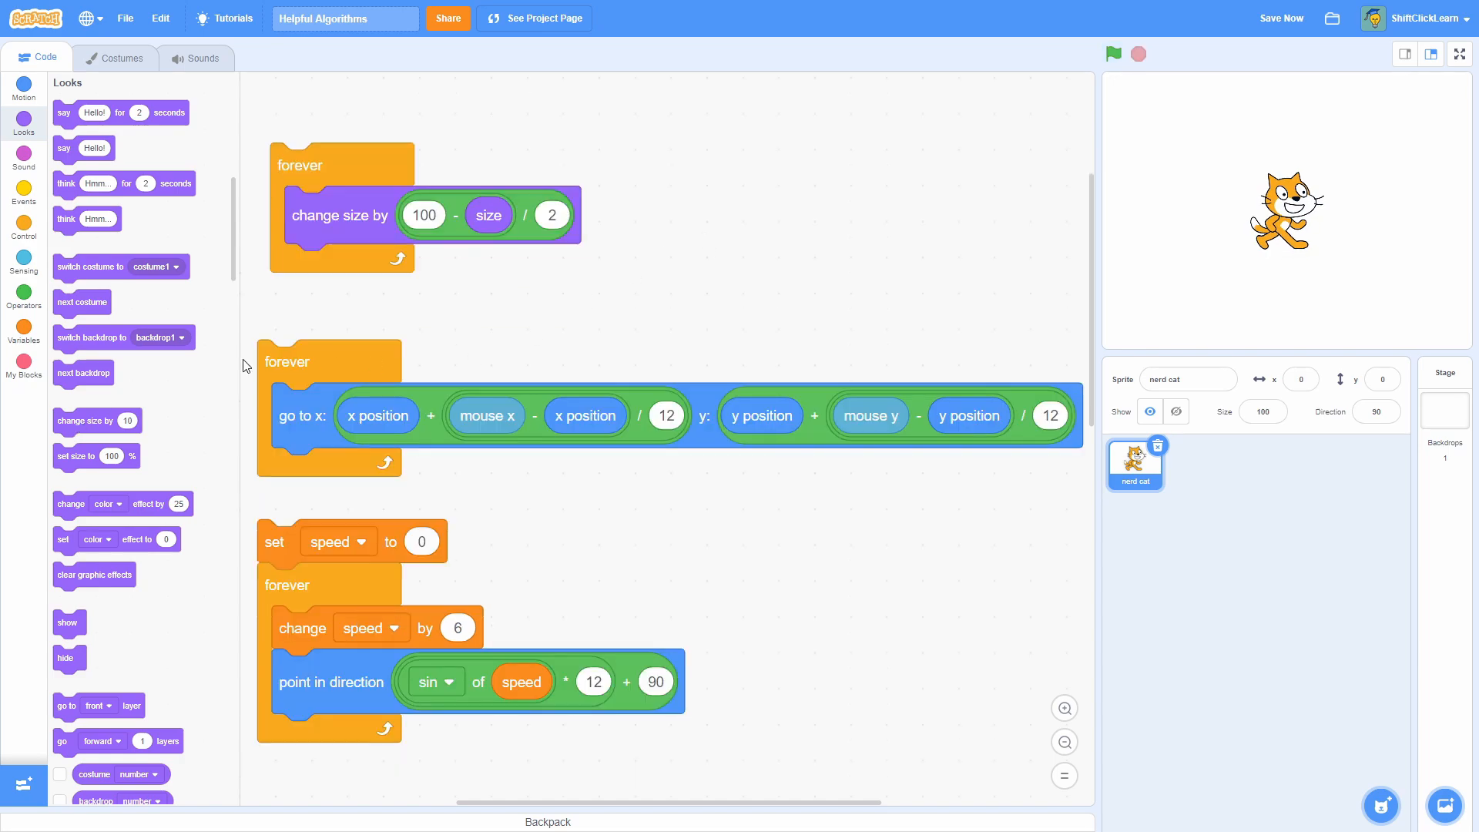
mouse_move(1027, 229)
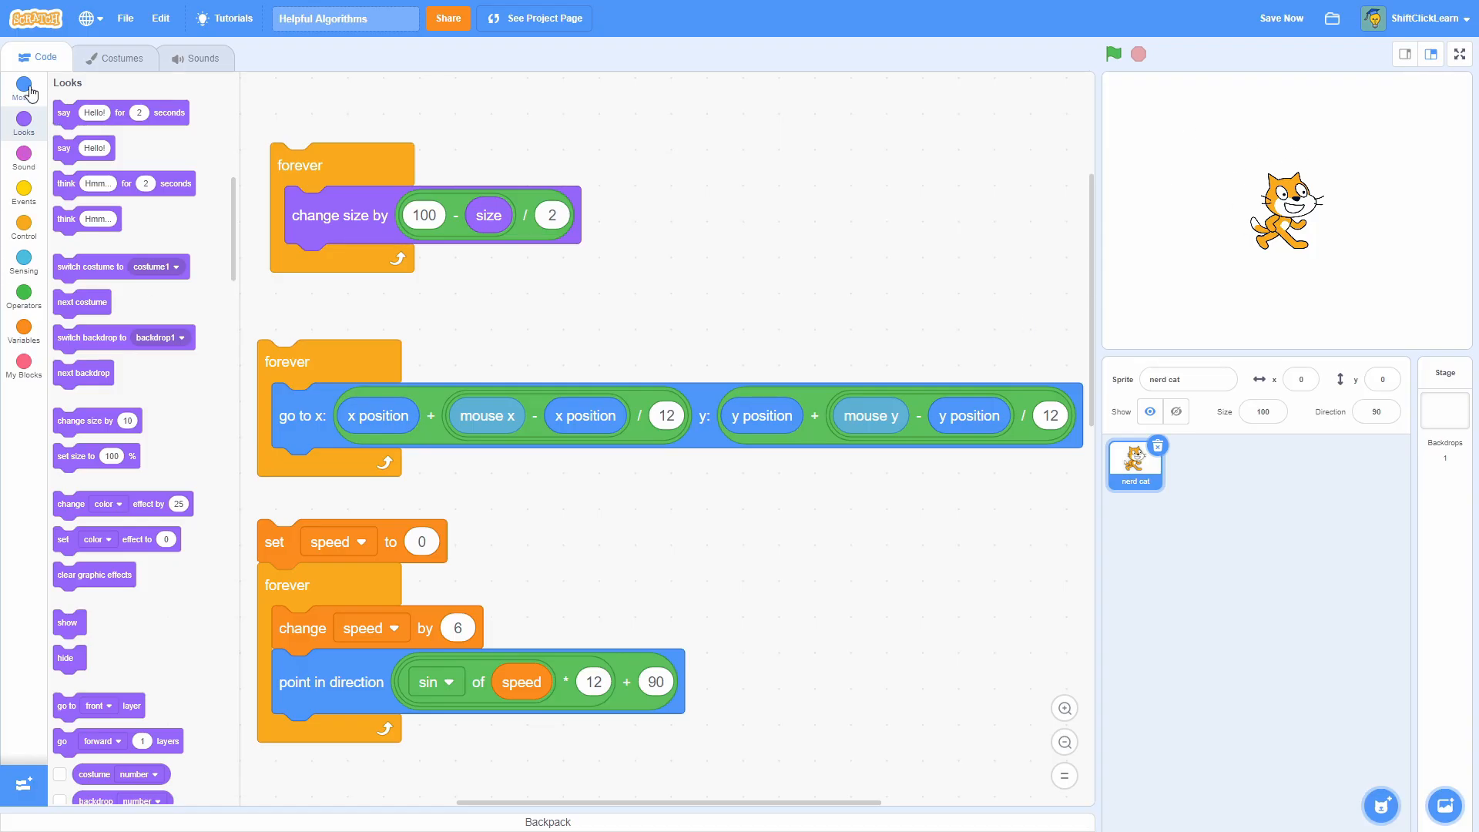
Step: Replace the eased go-to-x-y with a plain go to mouse-pointer and run it
click(23, 84)
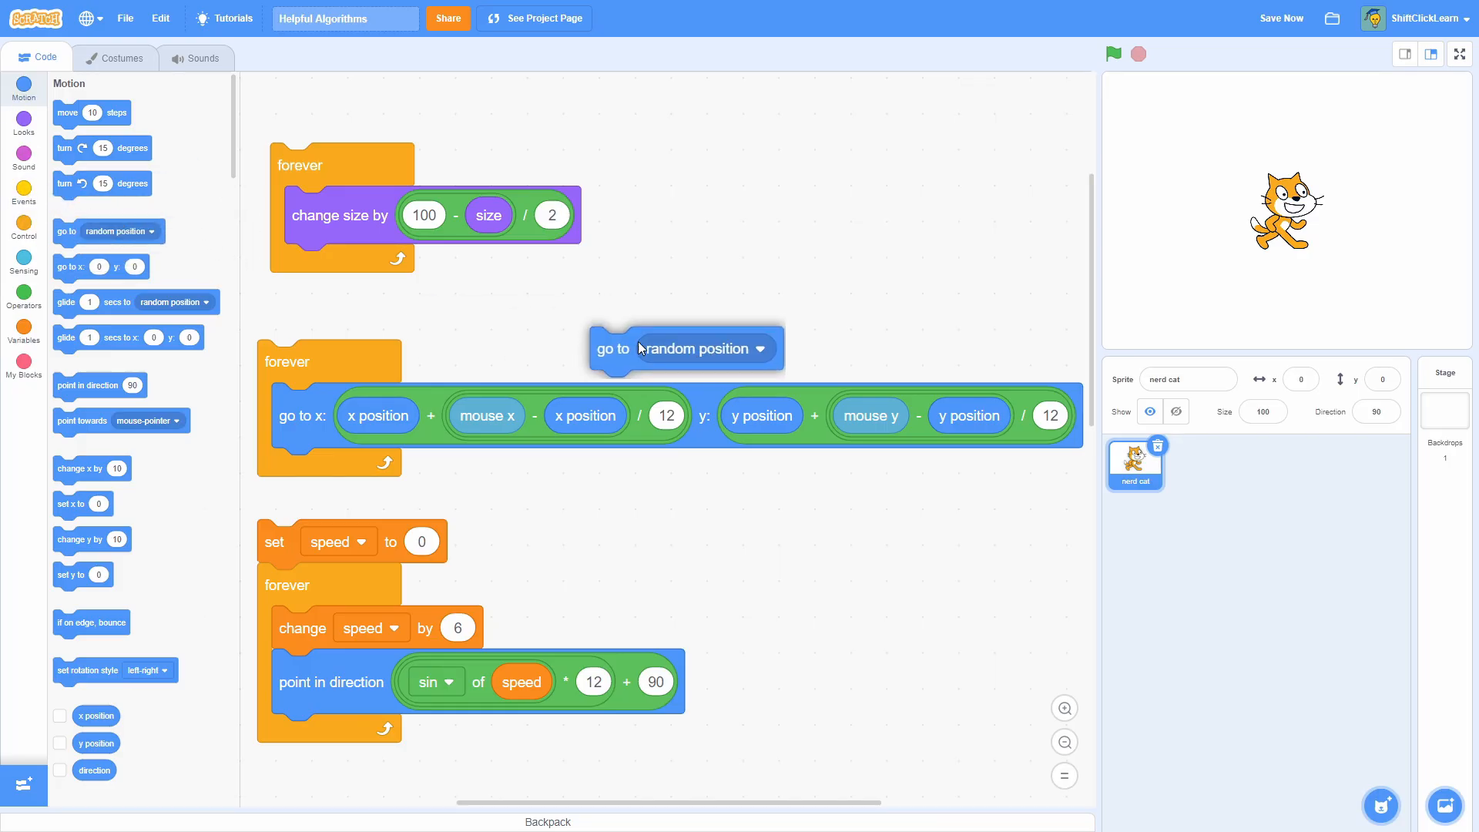
click(744, 348)
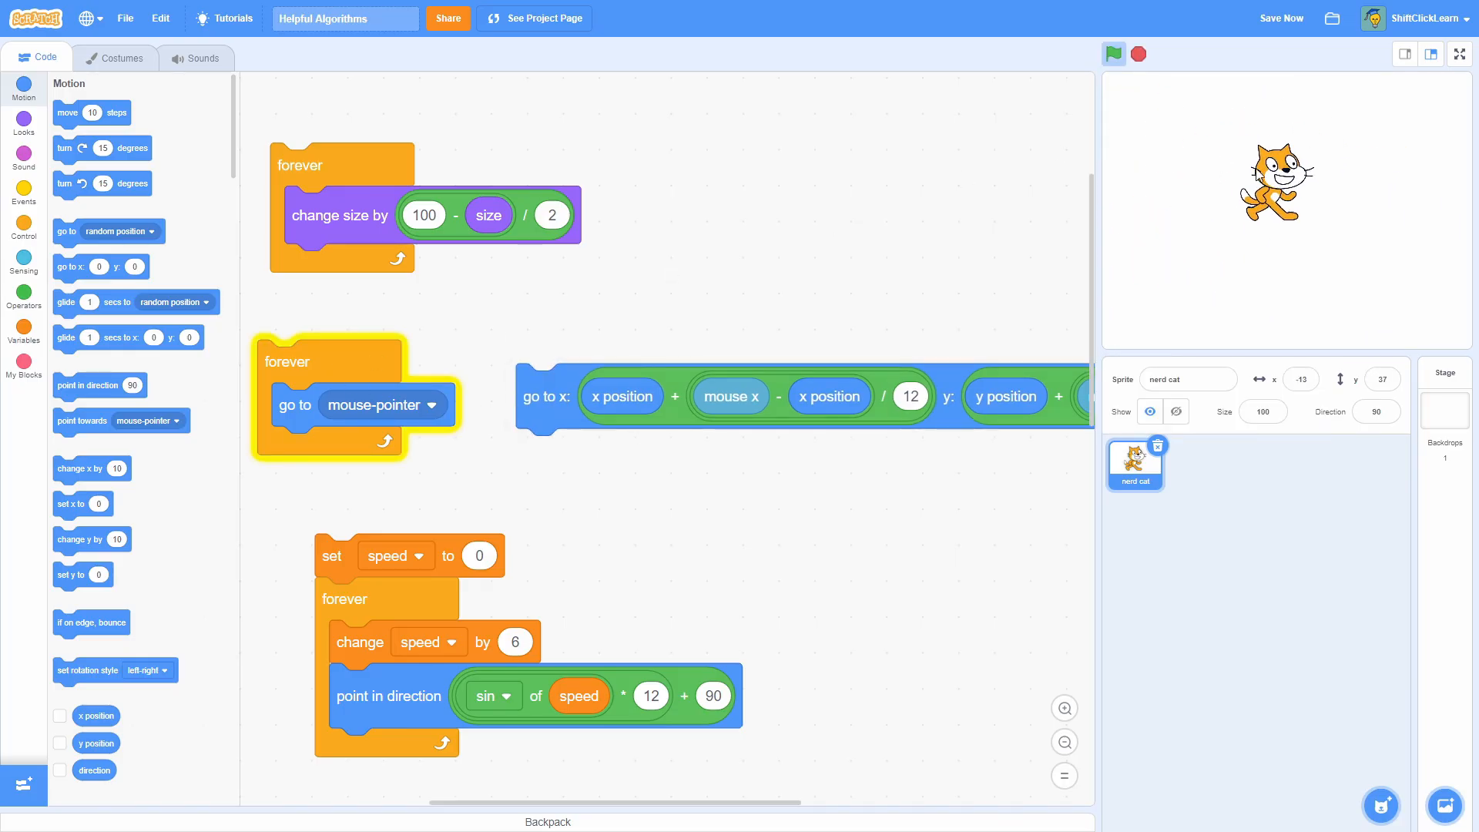
click(1114, 54)
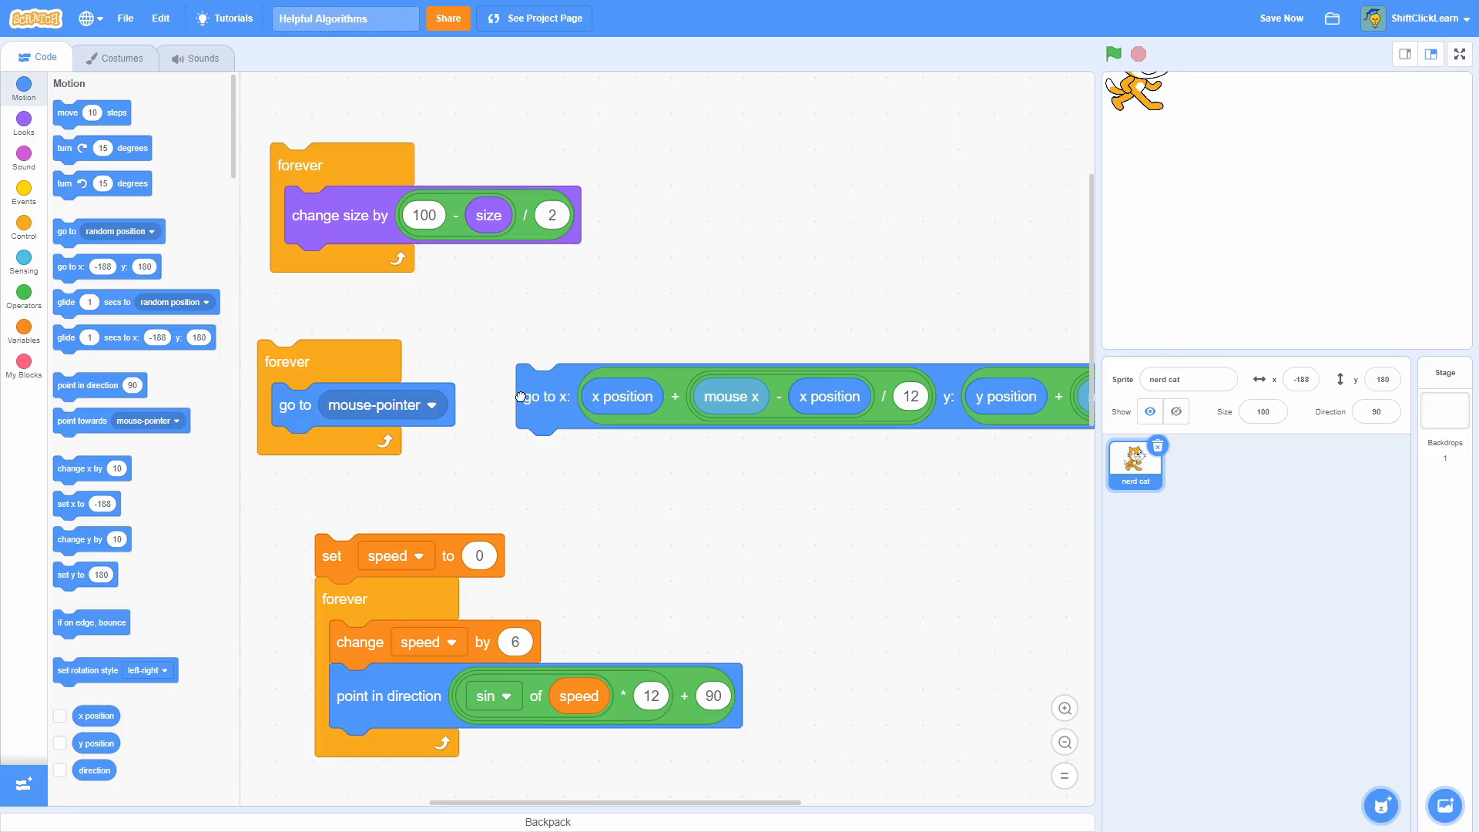
Step: Restore the eased go-to-x-y formula (divide by 12) in the loop and run it
drag(542, 396, 359, 404)
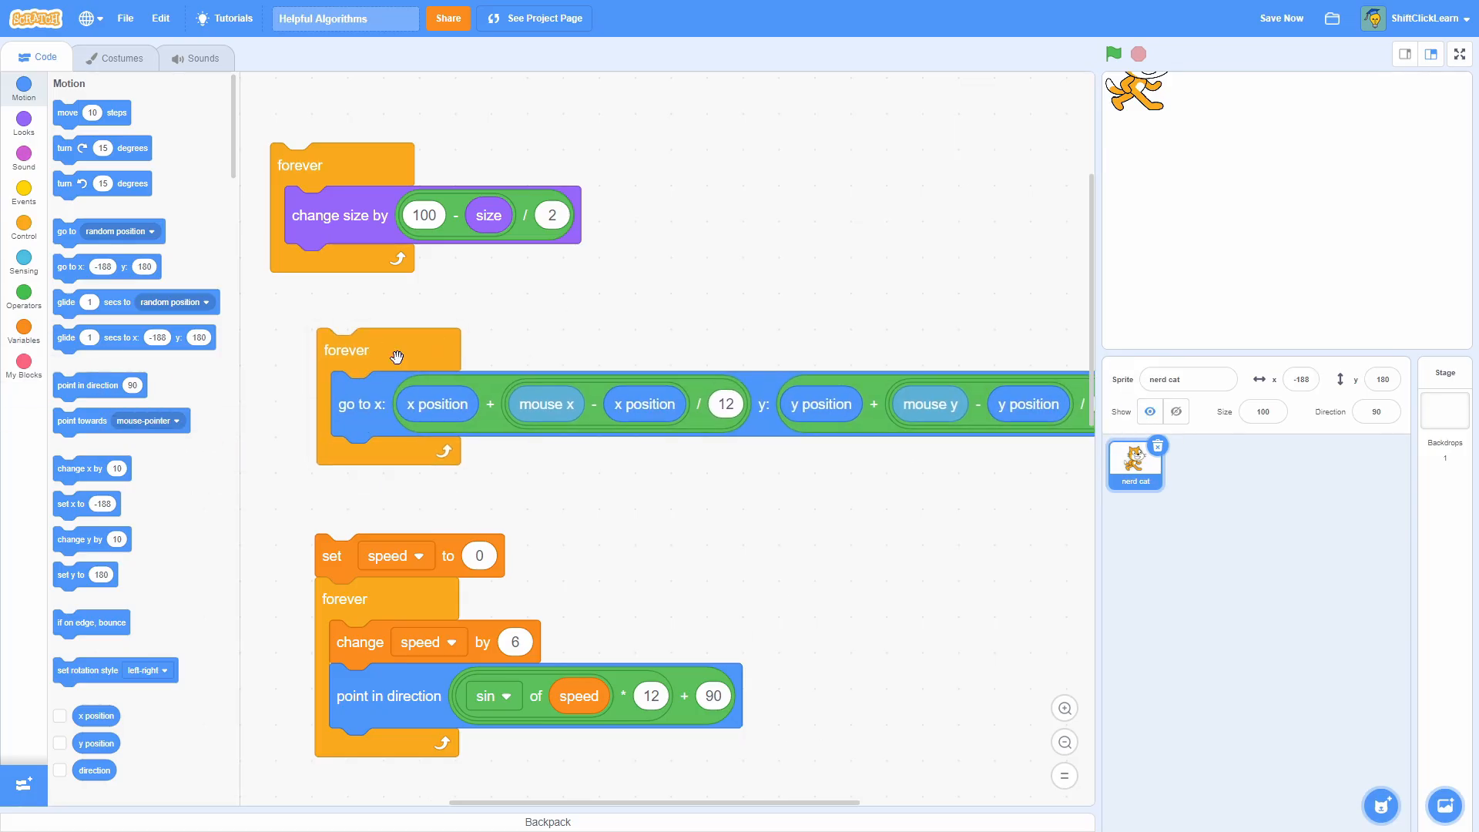
click(1114, 54)
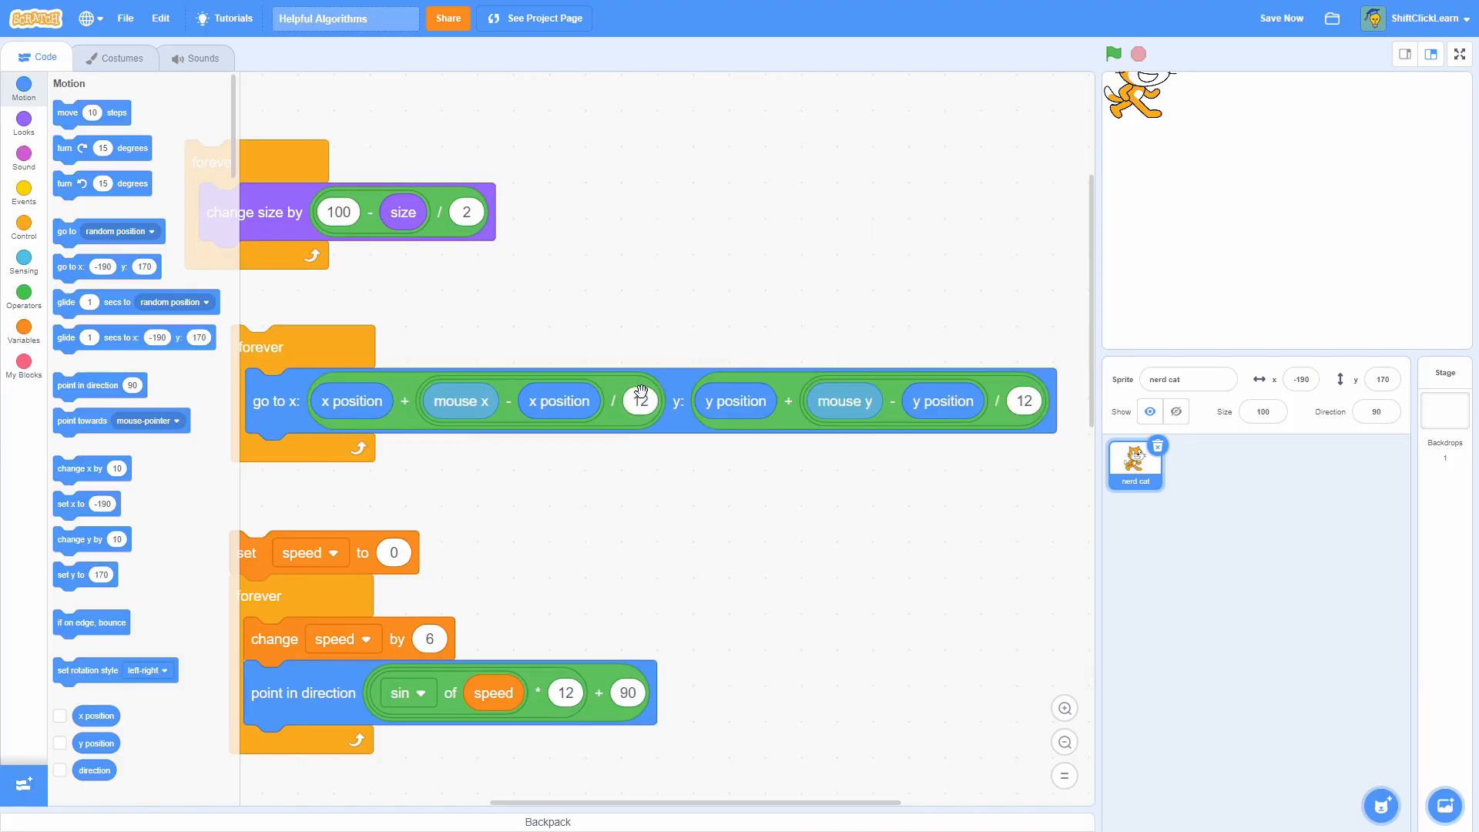
click(464, 211)
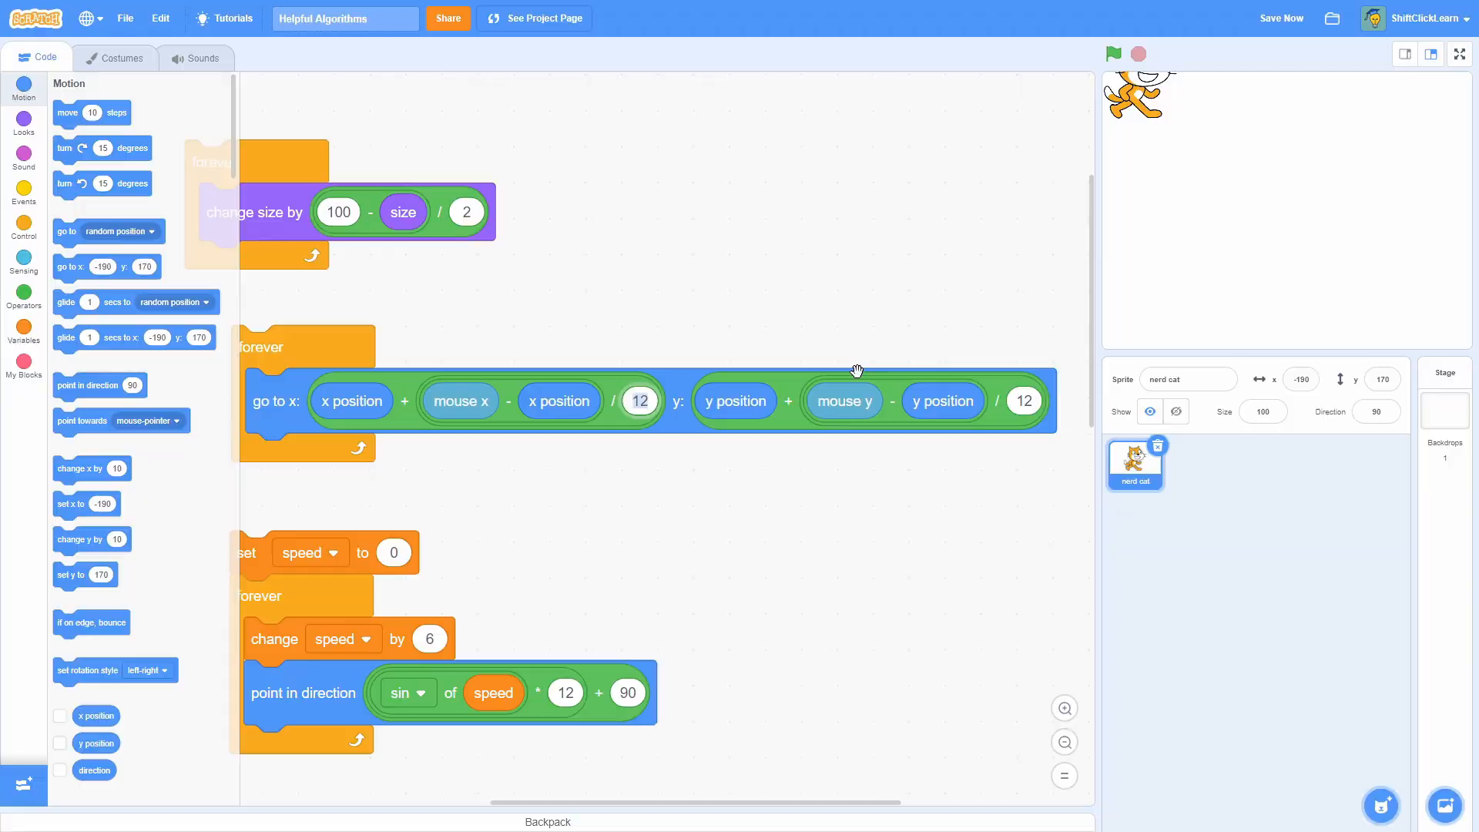
Step: Try 25, then set both x and y smoothing divisors to 4
text(25)
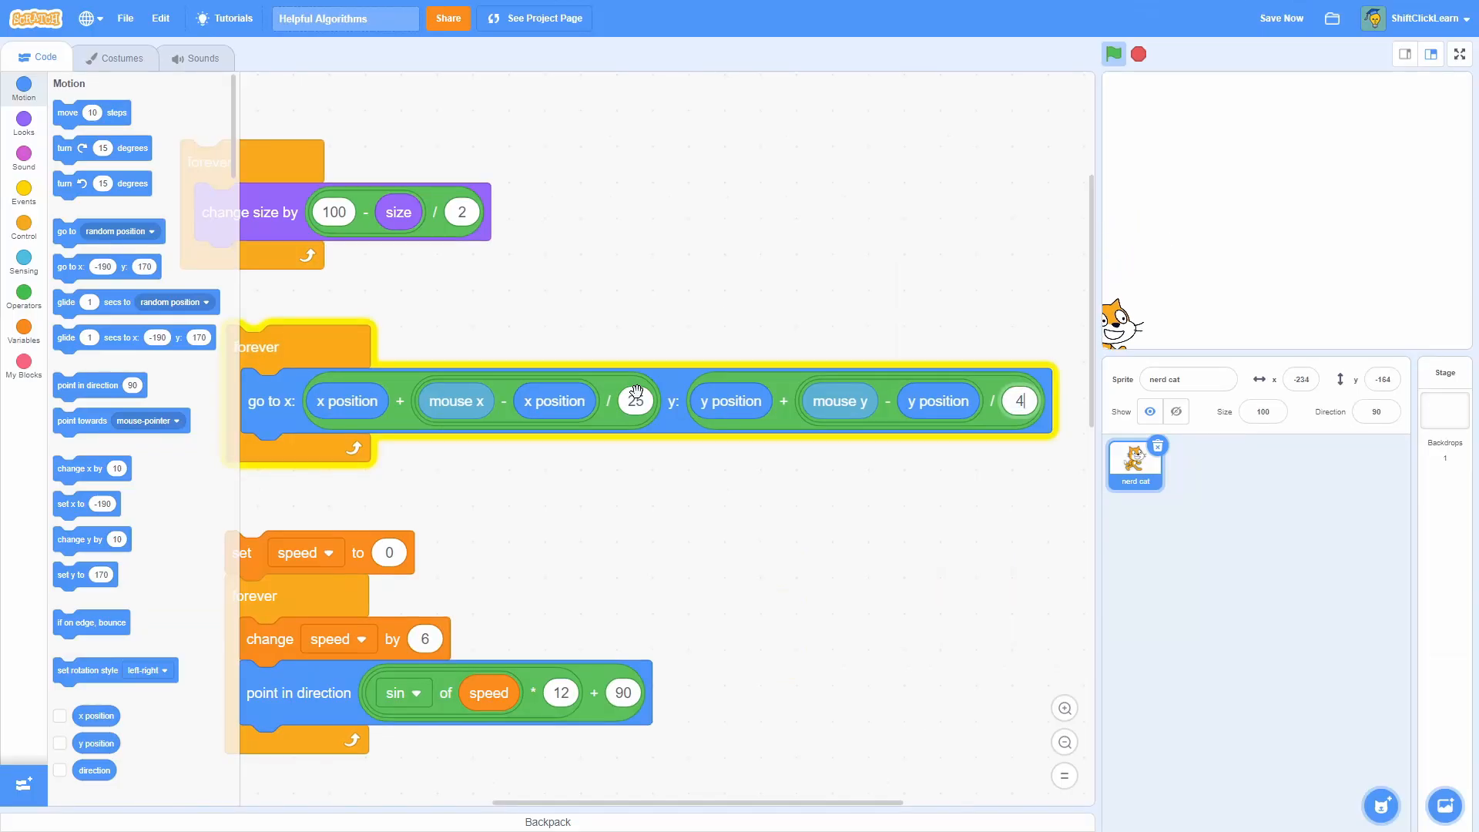
text(4)
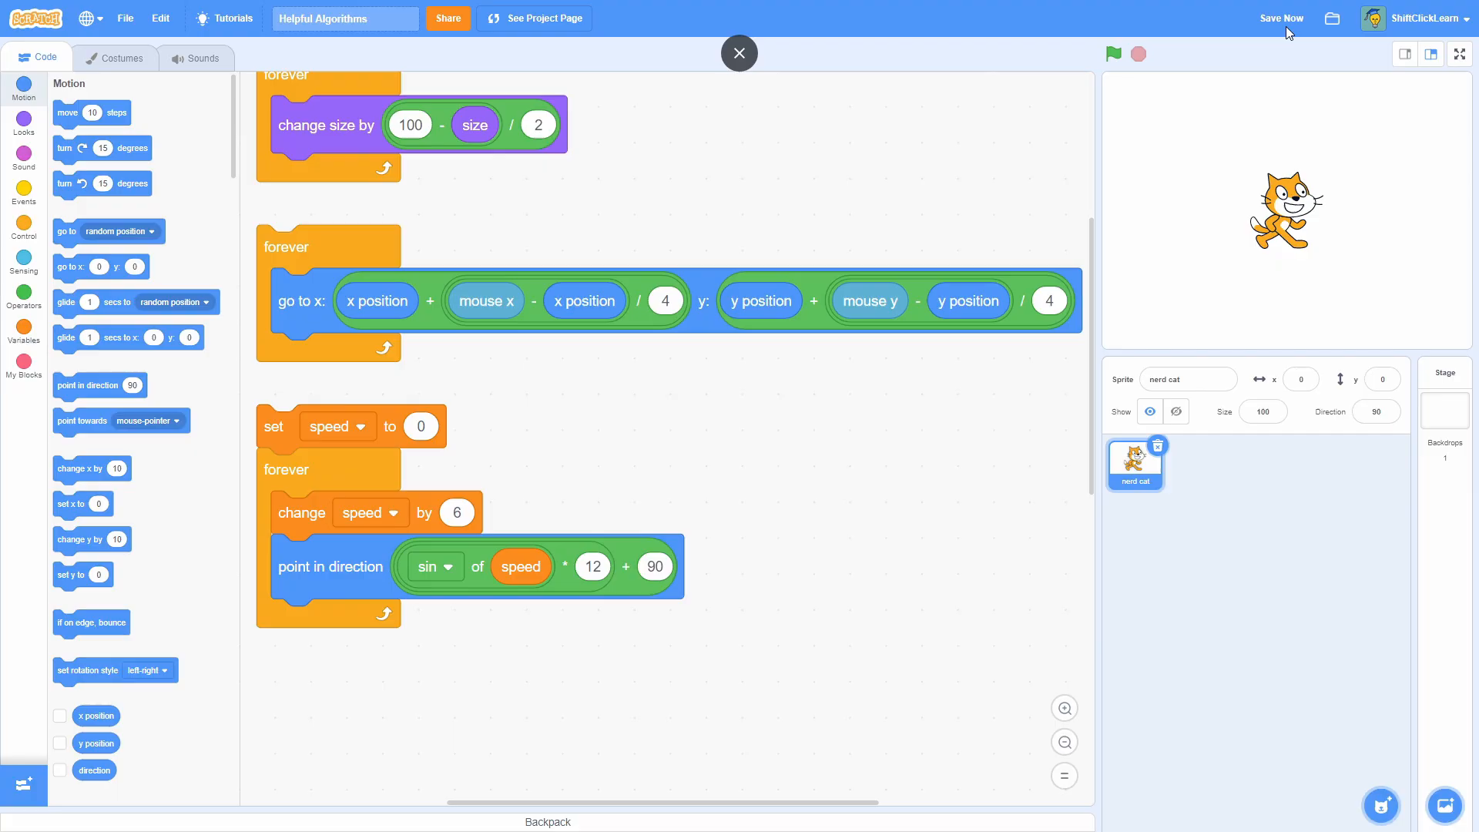
Step: Set the tilt loop's speed change to 25 and sine multiplier to 25, keeping + 90
click(1113, 54)
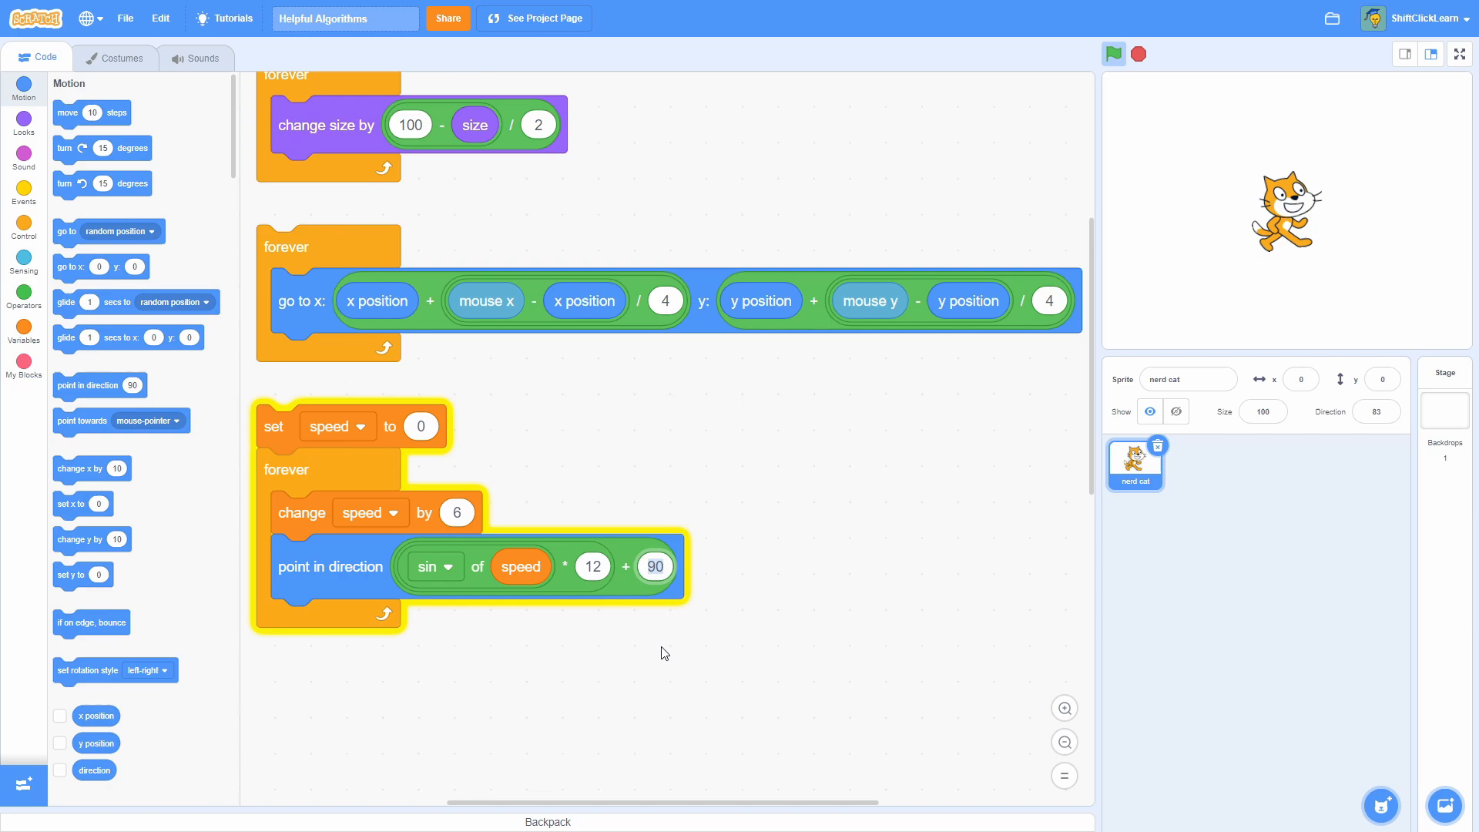
text(180)
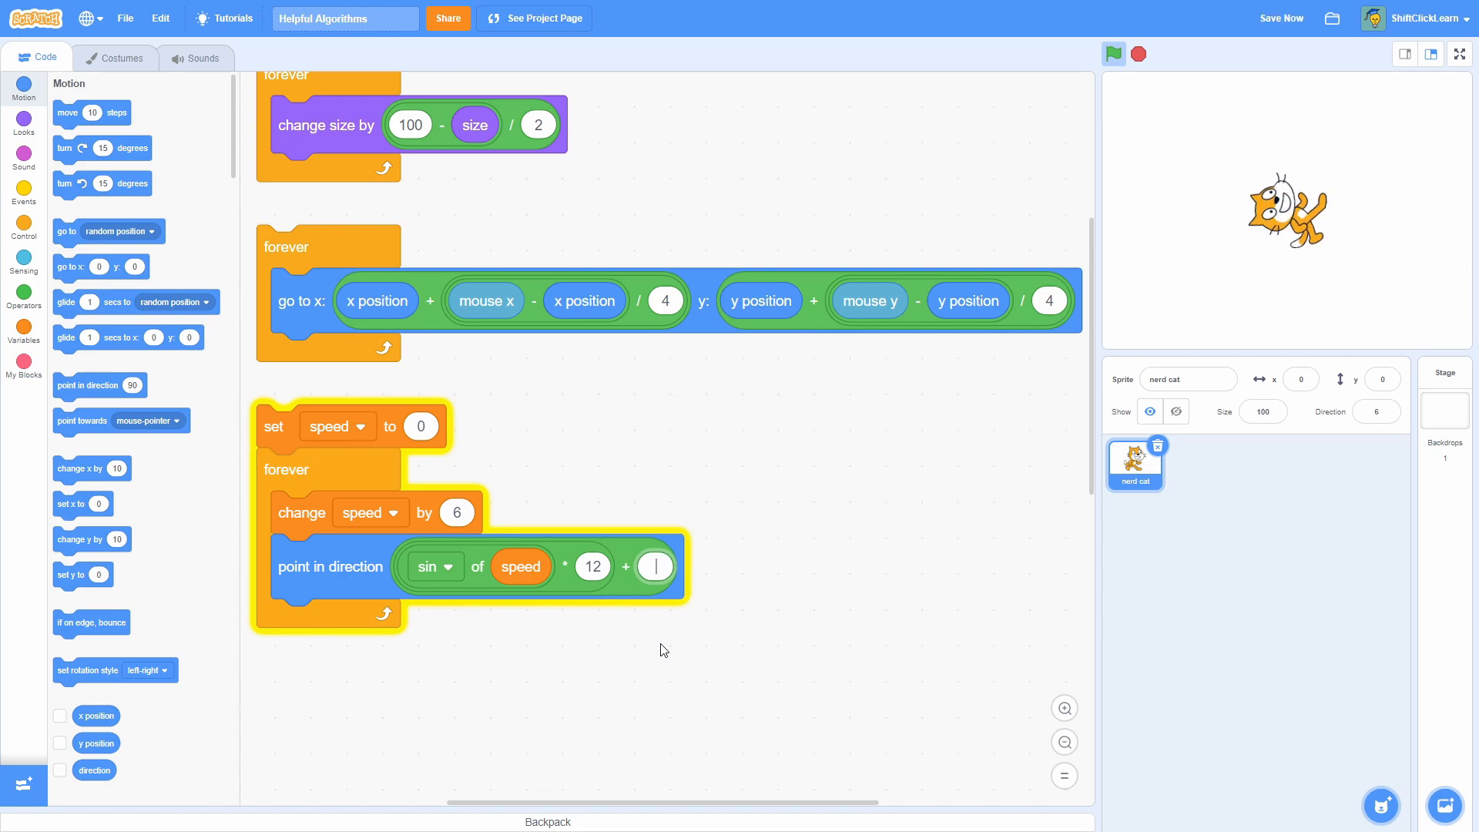
text(90)
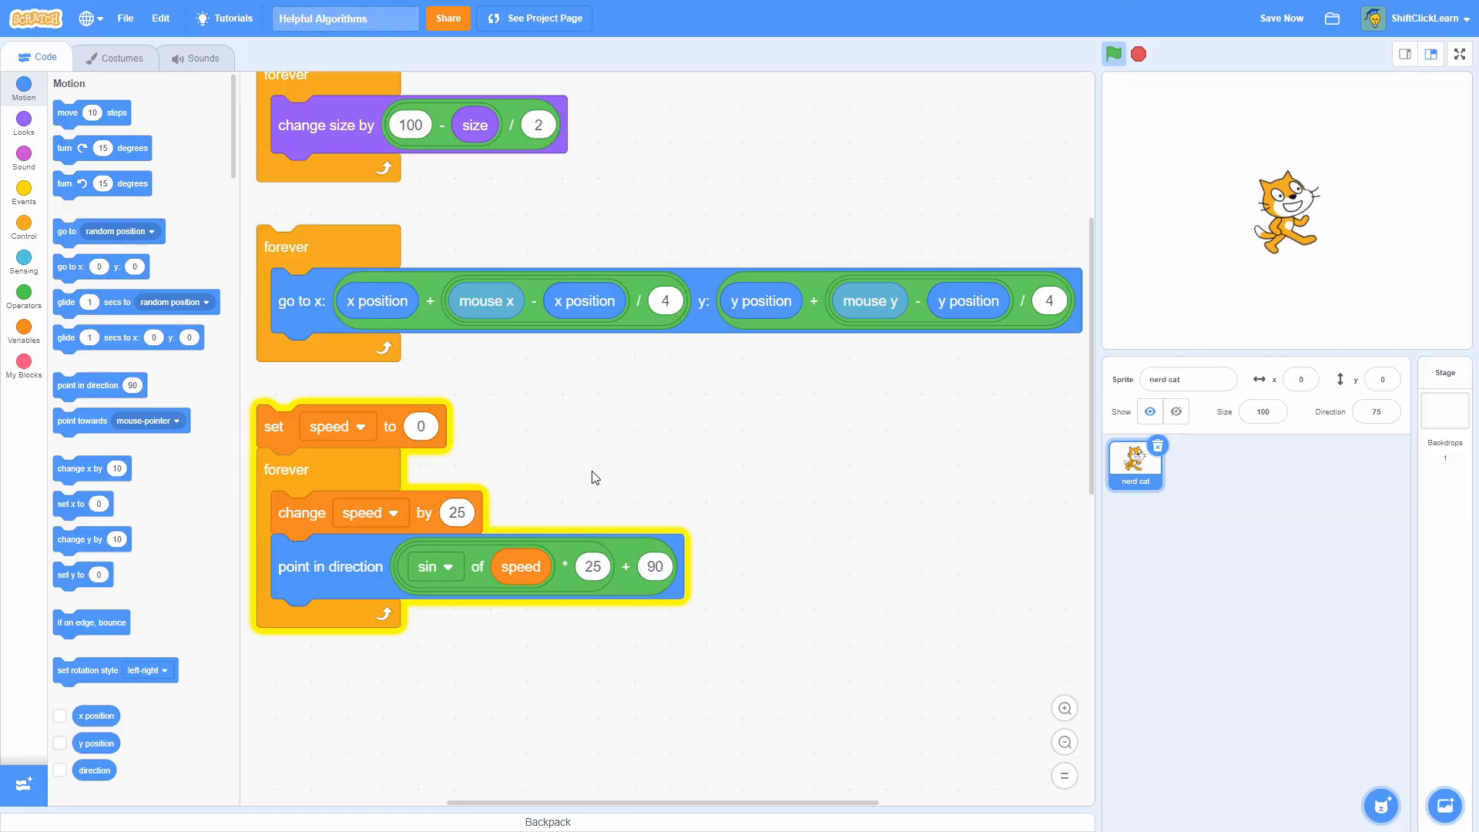
click(116, 57)
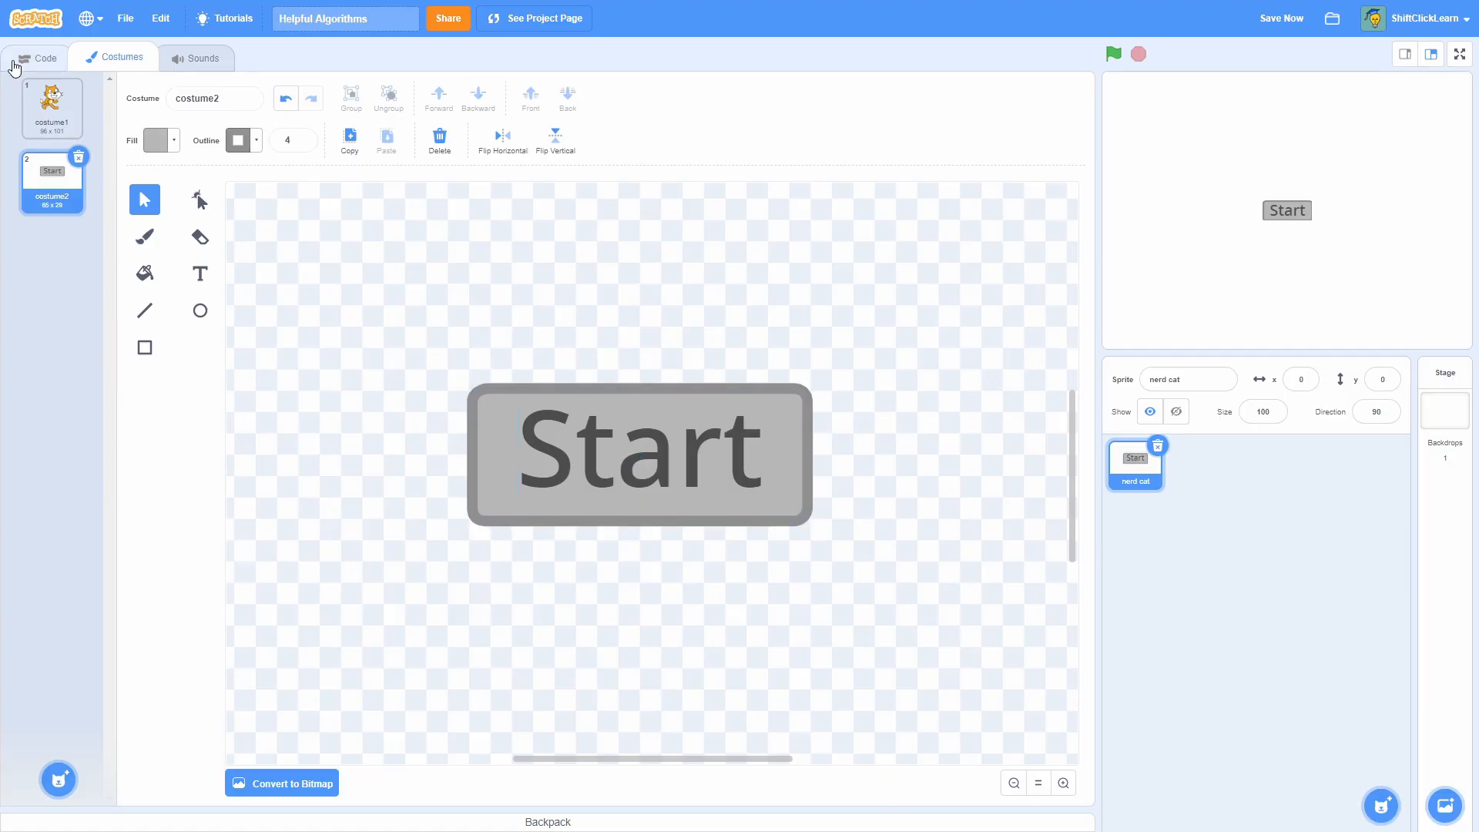
Step: Select the Start button costume and return to the sprite's code
click(39, 57)
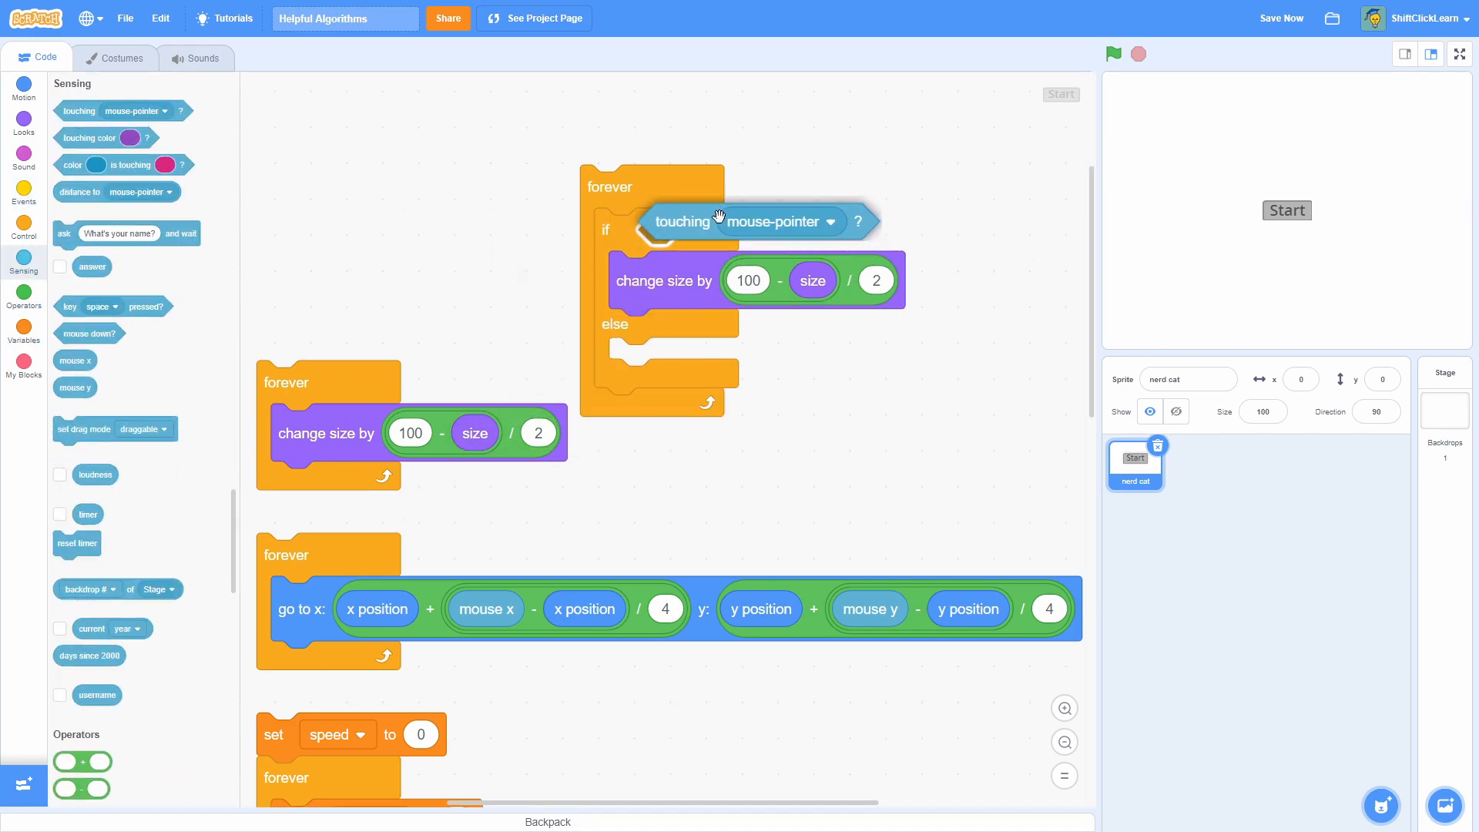
Step: Ease toward 125 when touching mouse-pointer, else toward 100, halving the gap
drag(741, 220, 741, 230)
text(5)
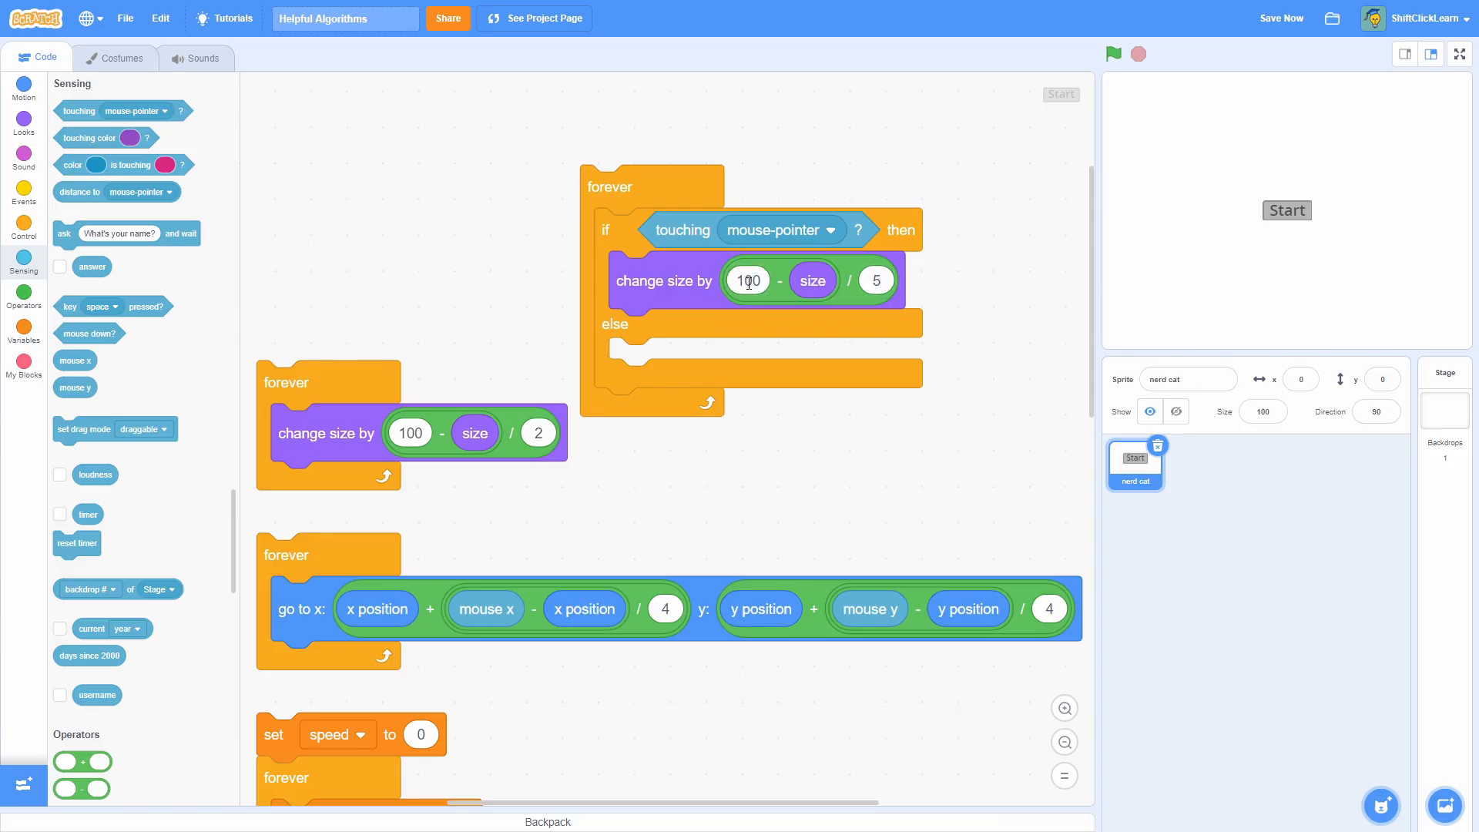
text(1254)
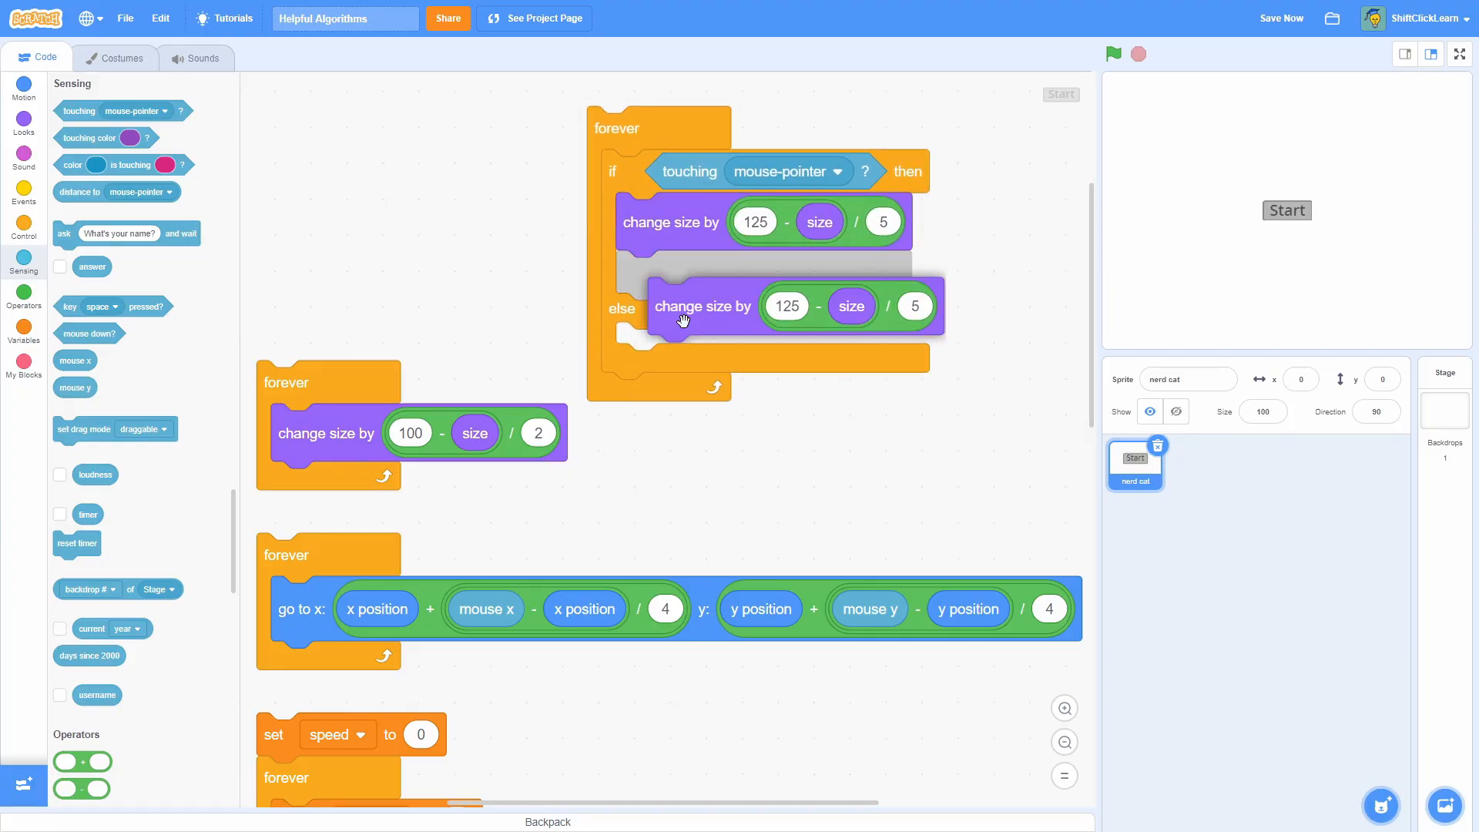
drag(702, 305, 682, 308)
text(100)
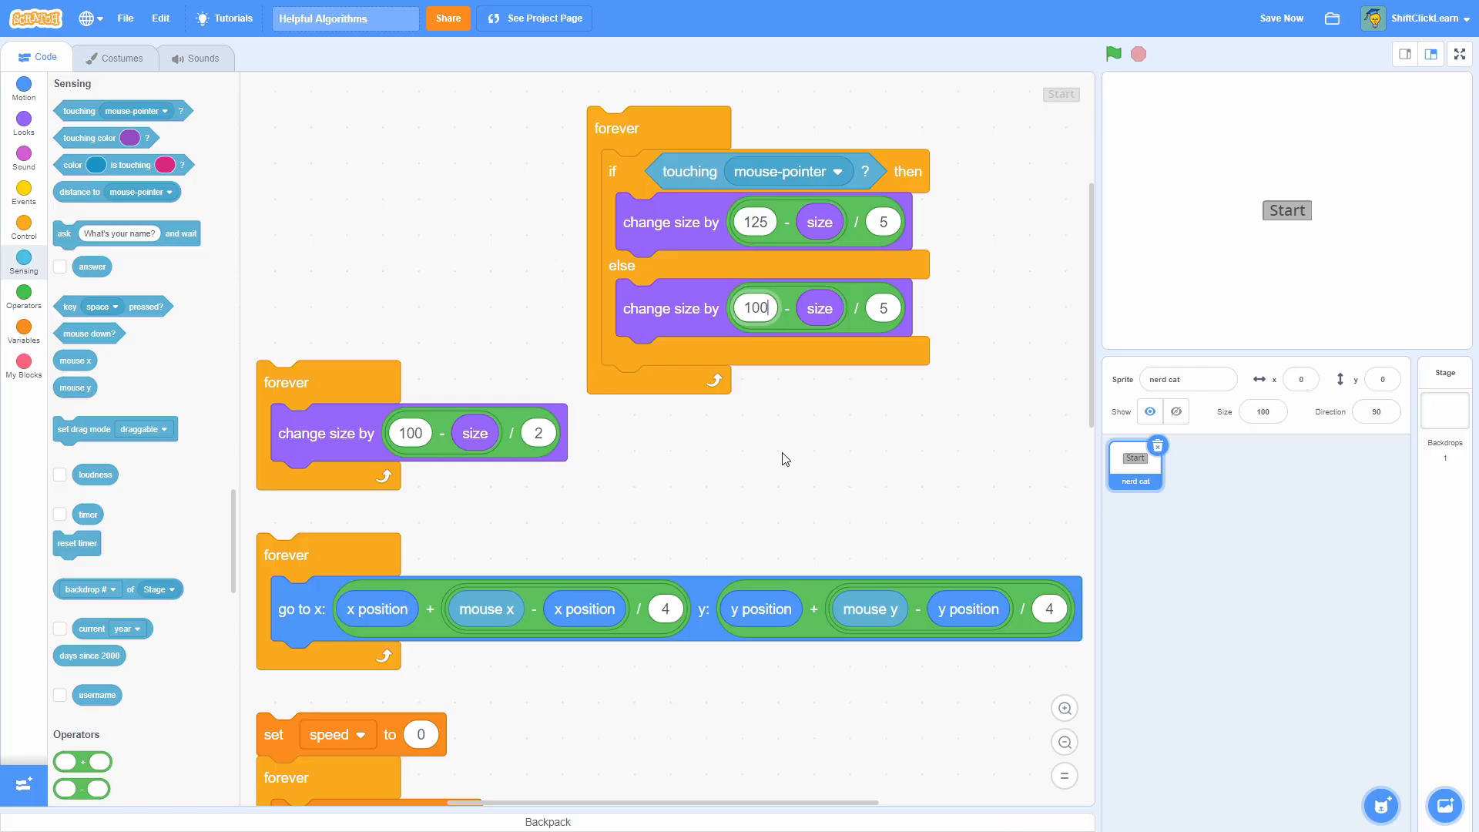
click(1114, 54)
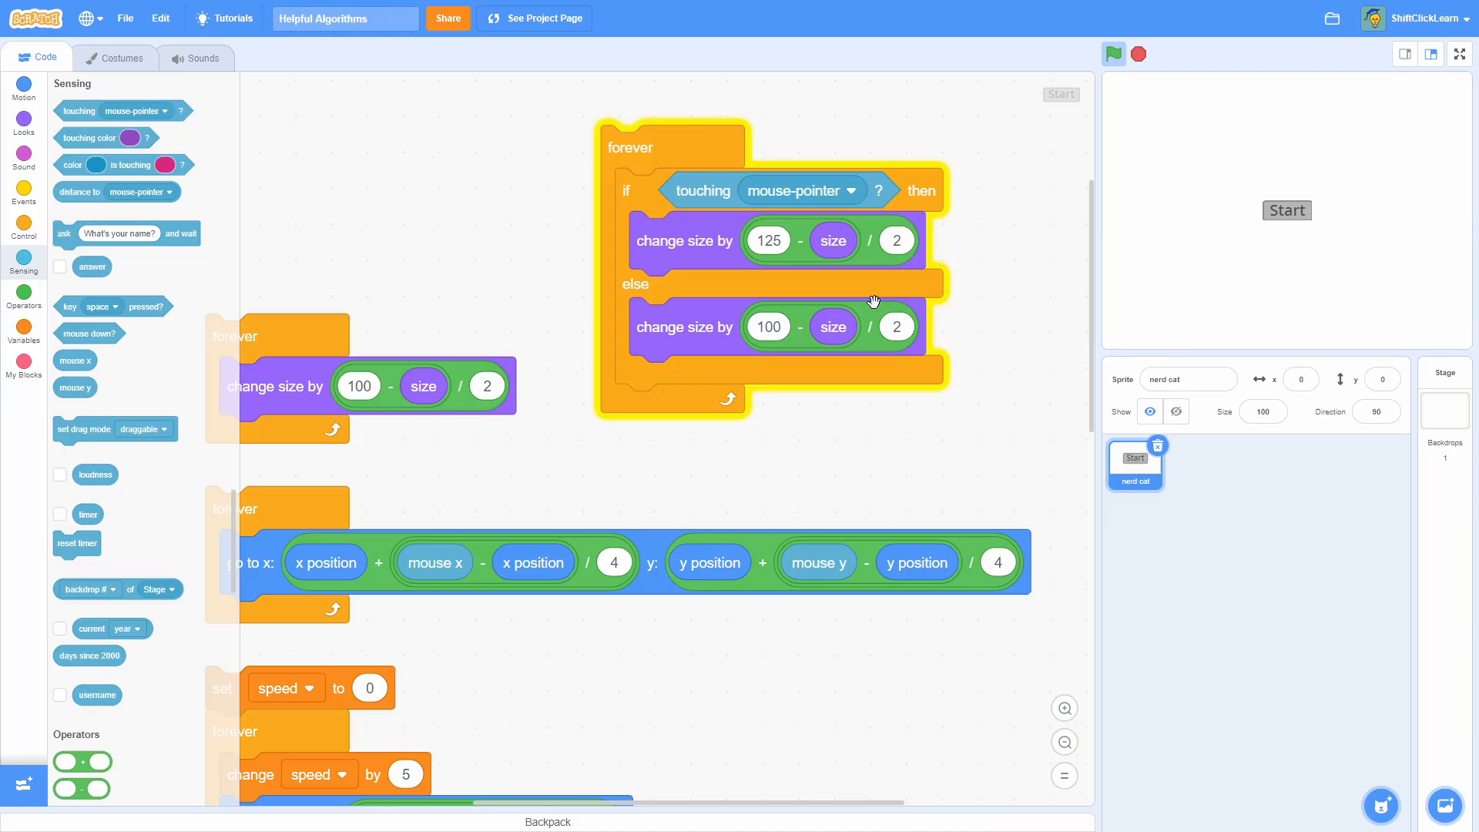
Step: Attach change speed by 5 and sin(speed)*5+90 tilt under the hover if-else
scroll(down, 3)
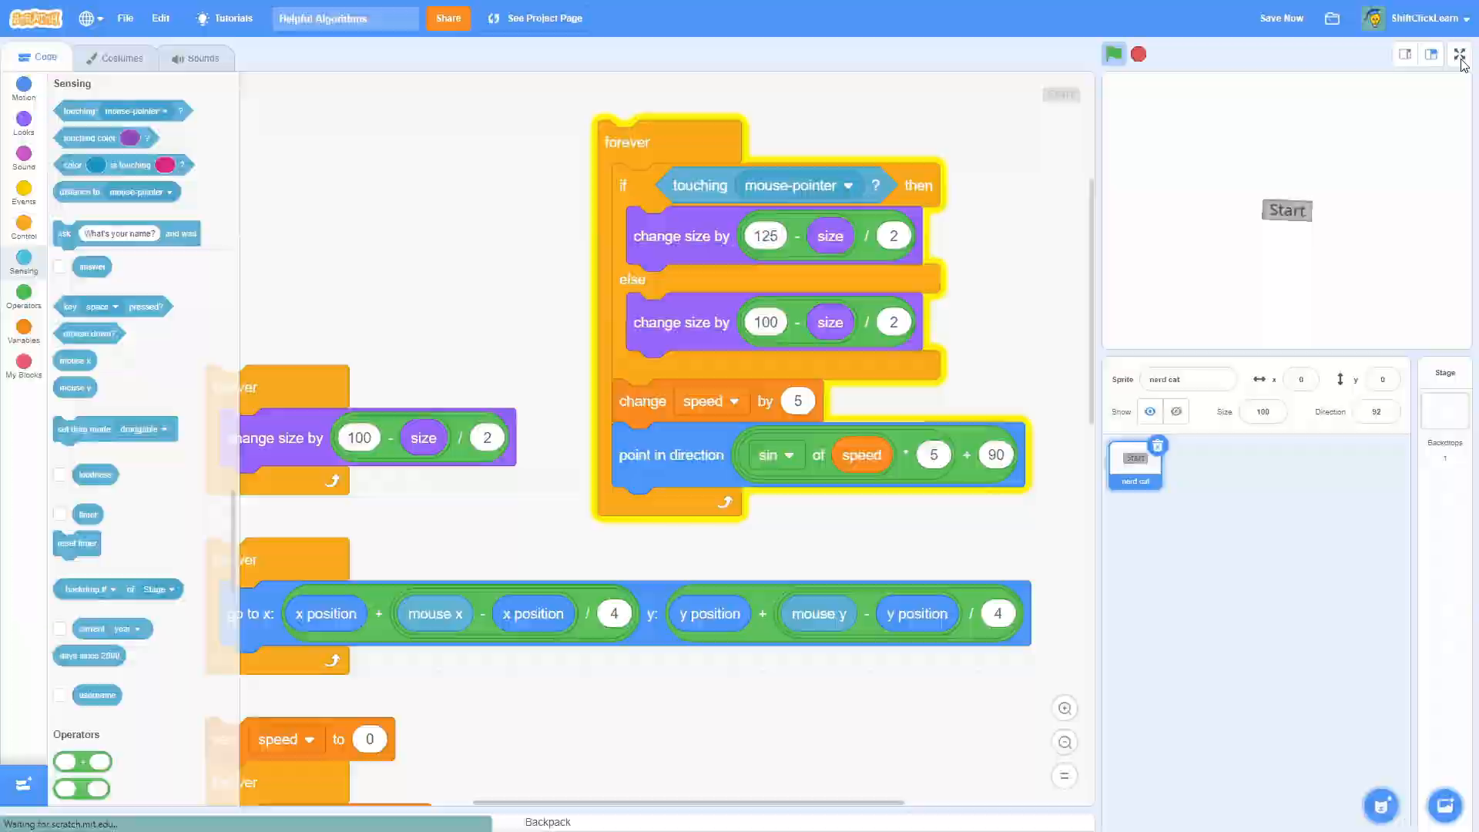
click(1461, 54)
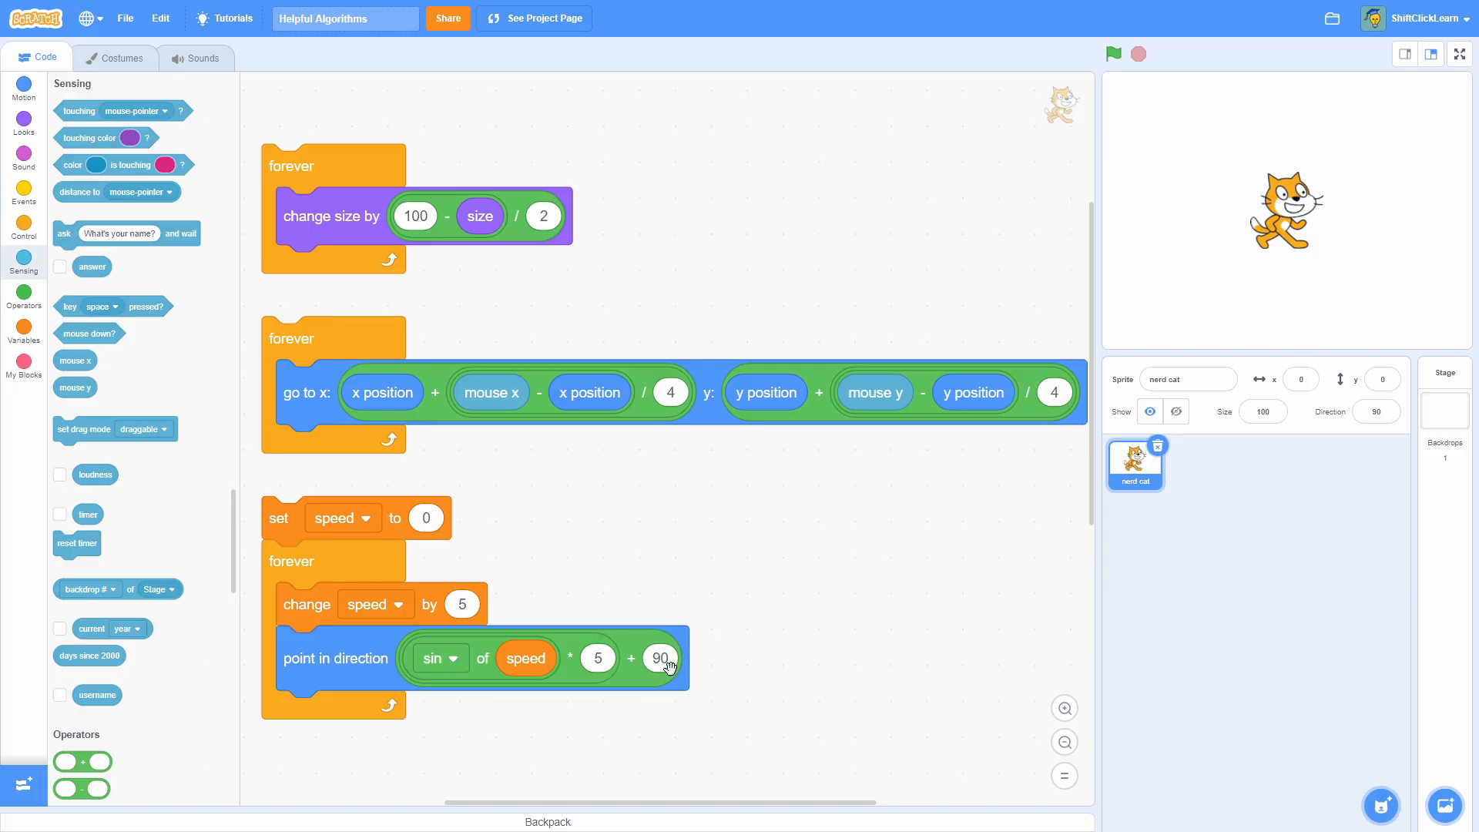
mouse_move(658, 812)
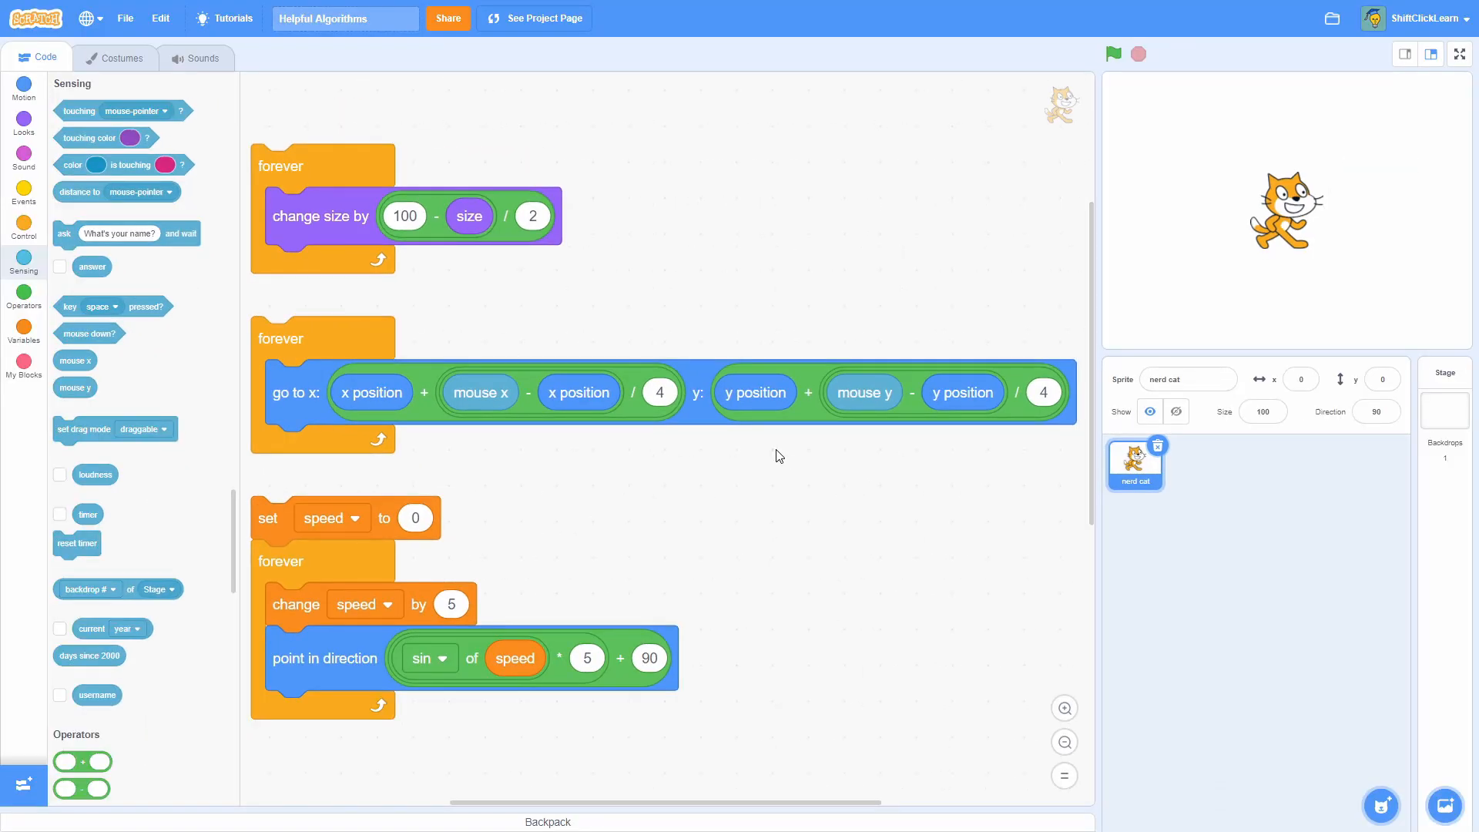
mouse_move(826, 355)
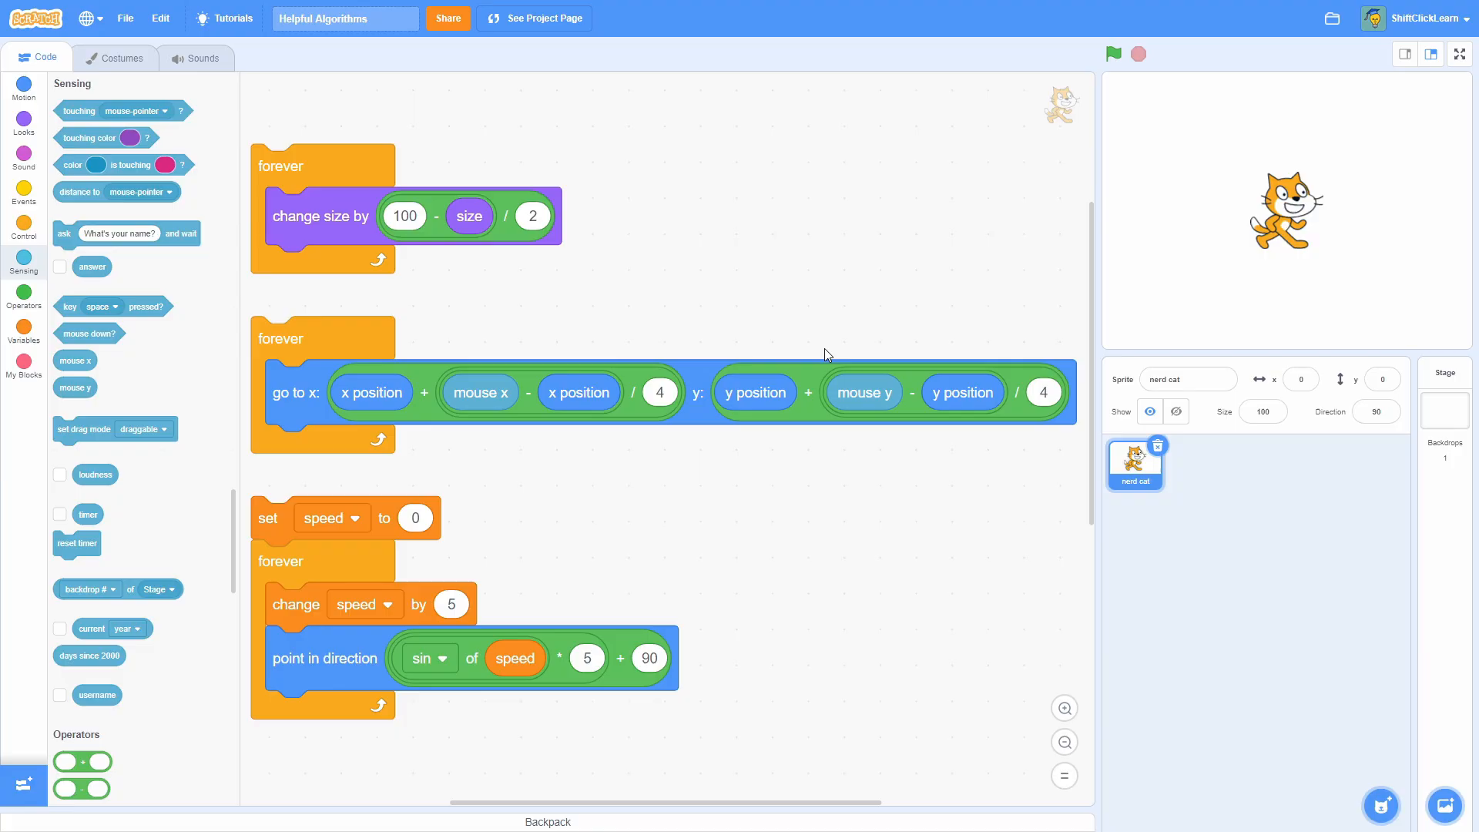
mouse_move(564, 495)
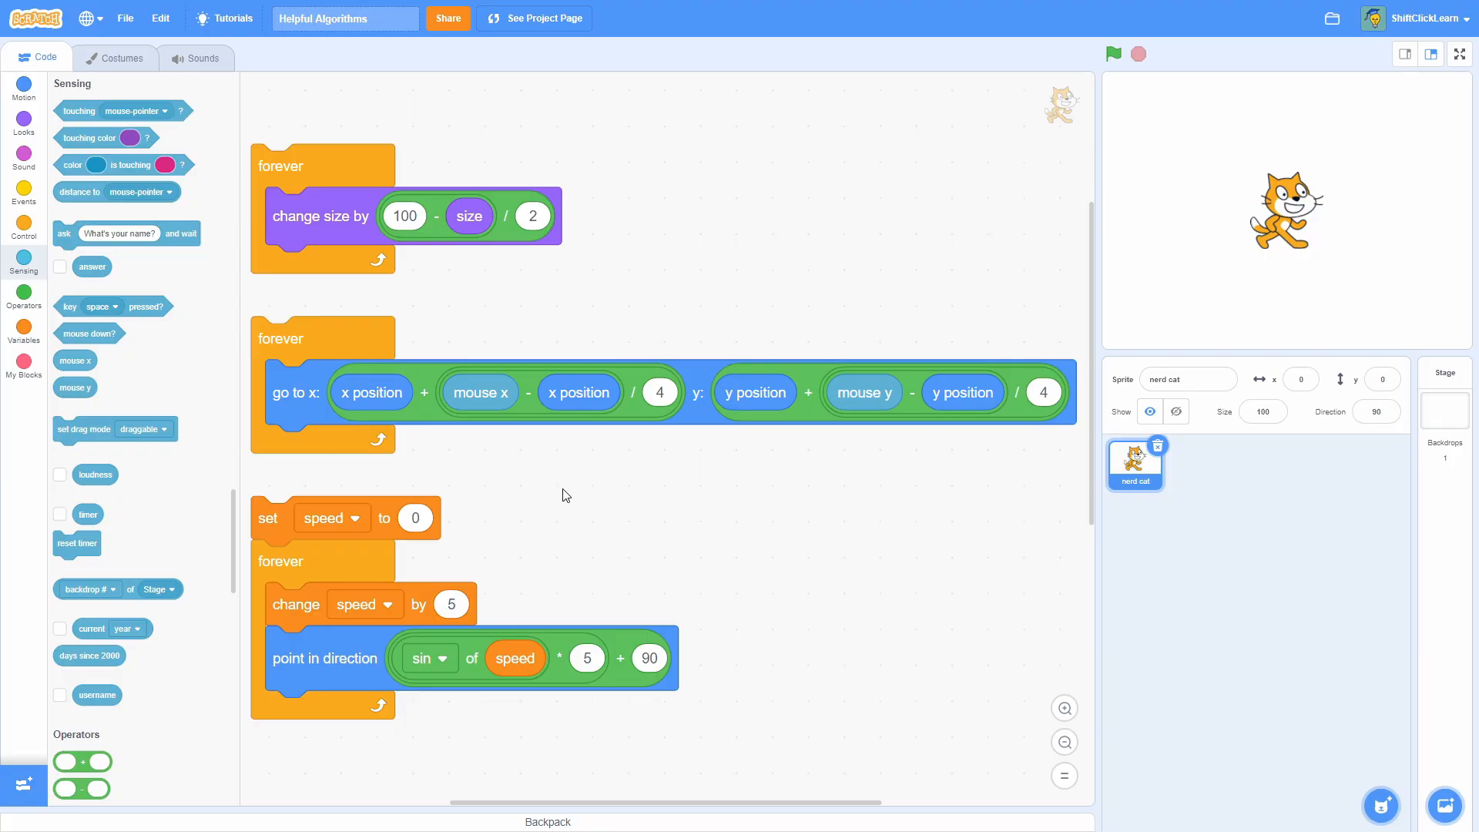
mouse_move(406, 308)
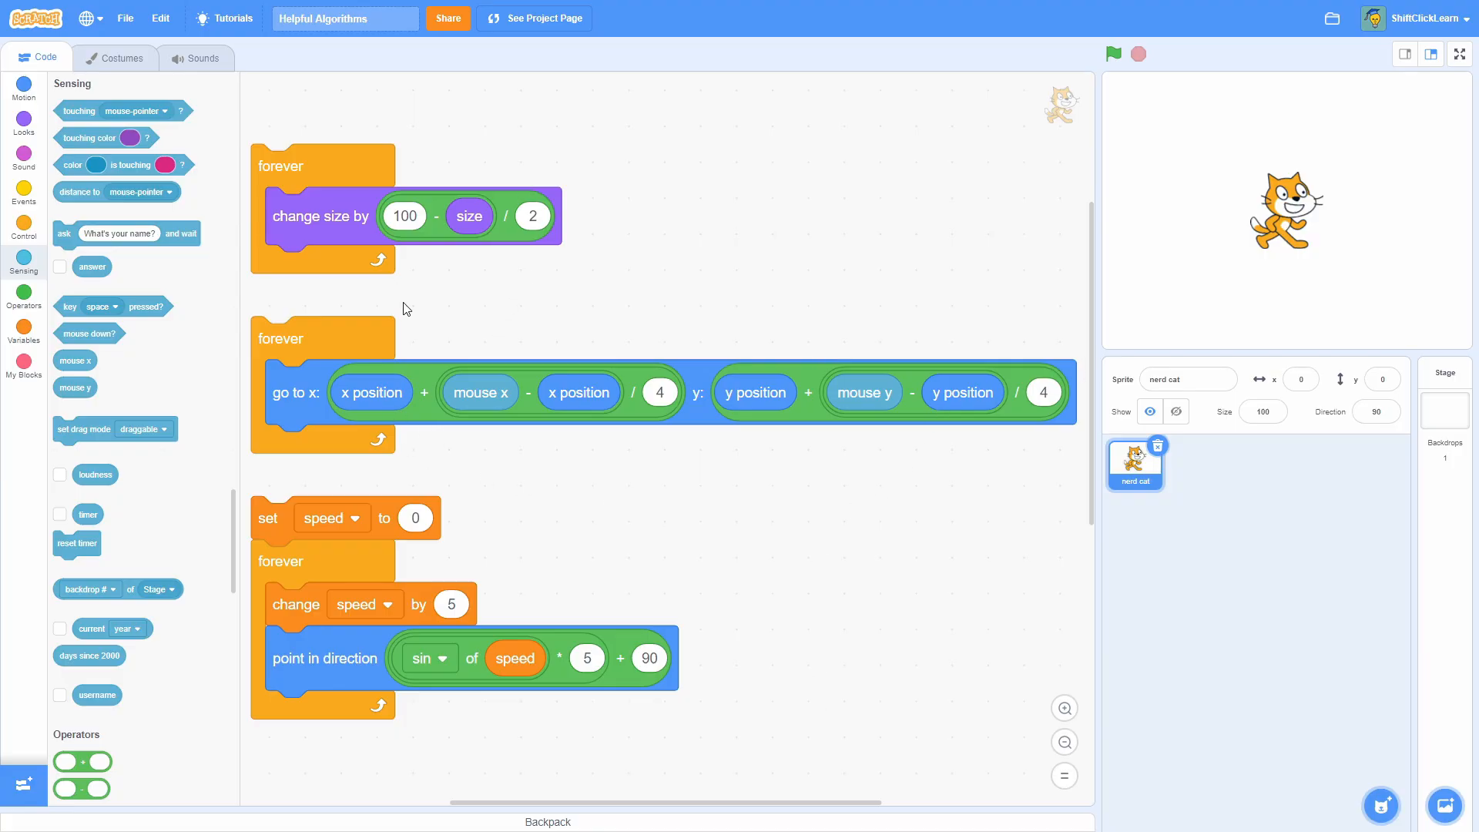